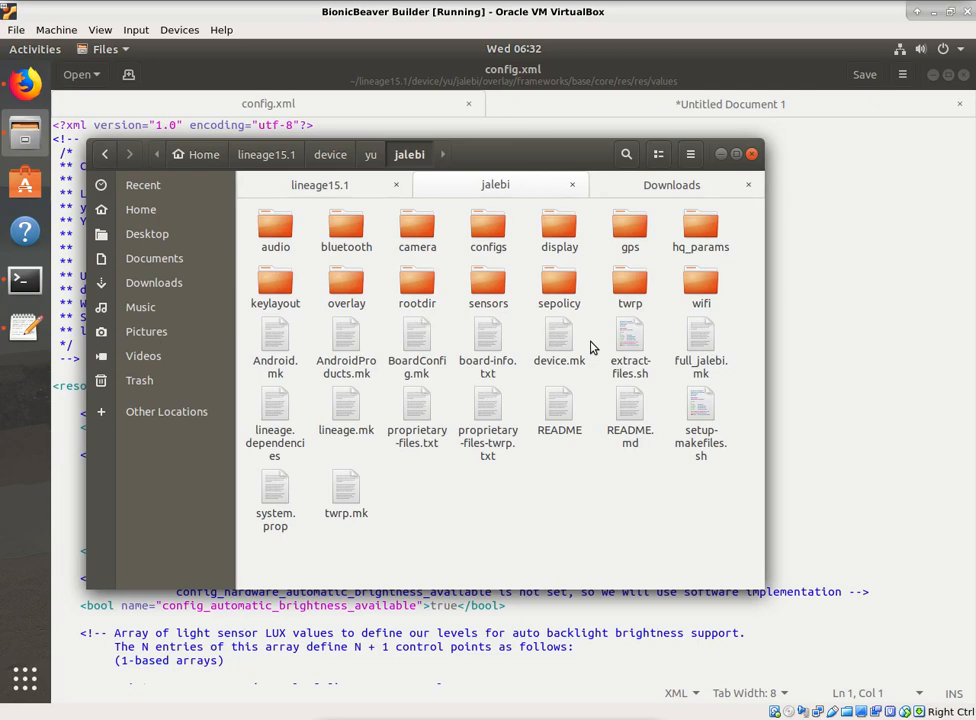
mouse_move(346, 280)
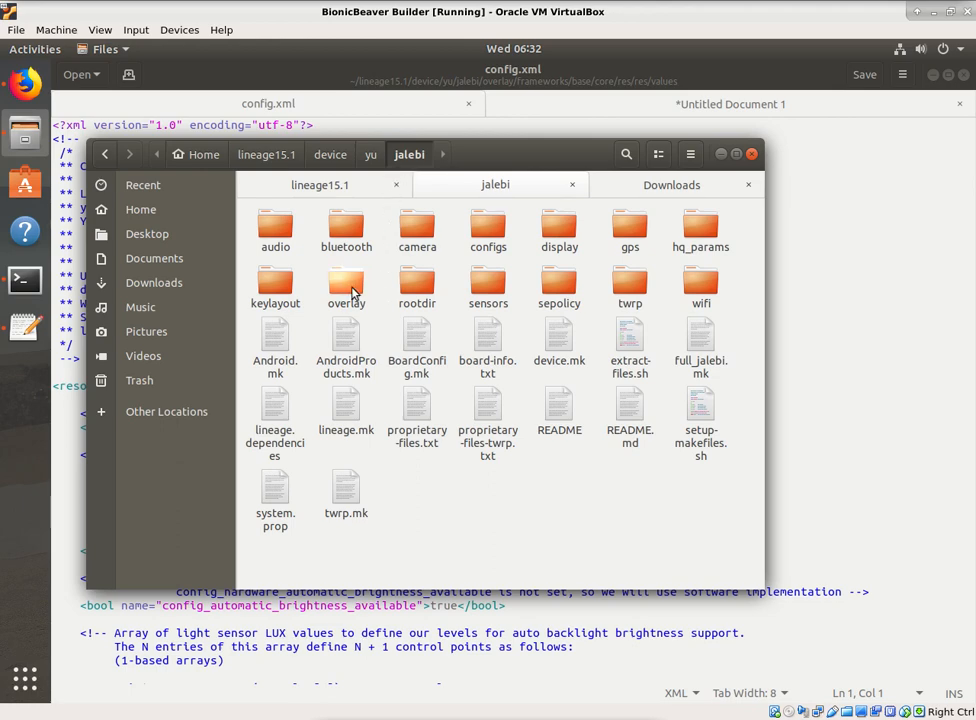
- Browse the jalebi overlay folder through frameworks and core down to res/values
left_click(346, 285)
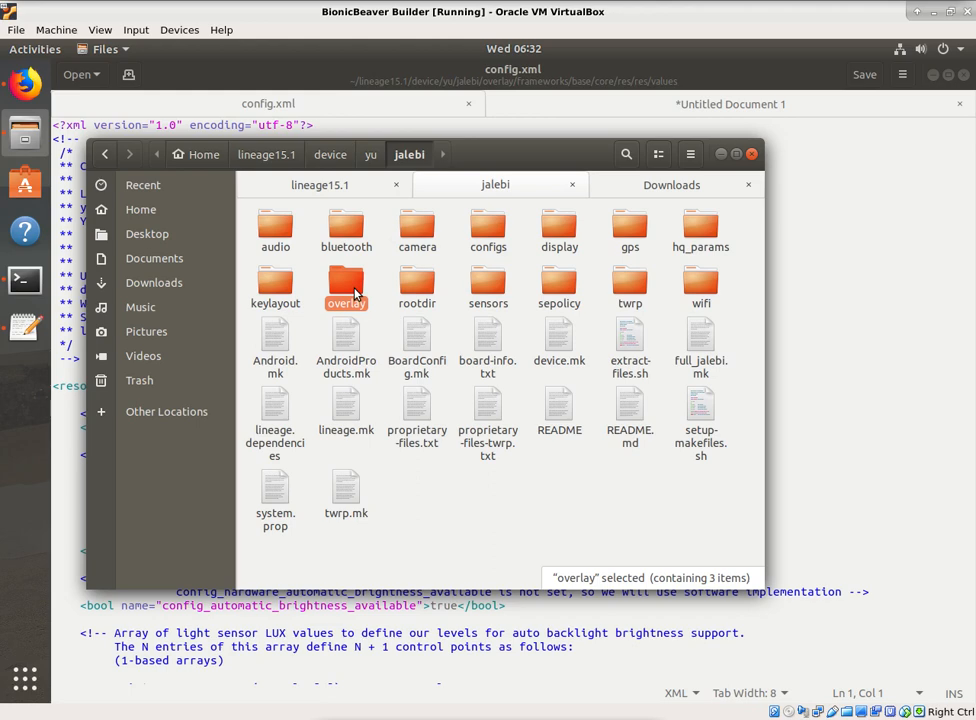
double_click(346, 285)
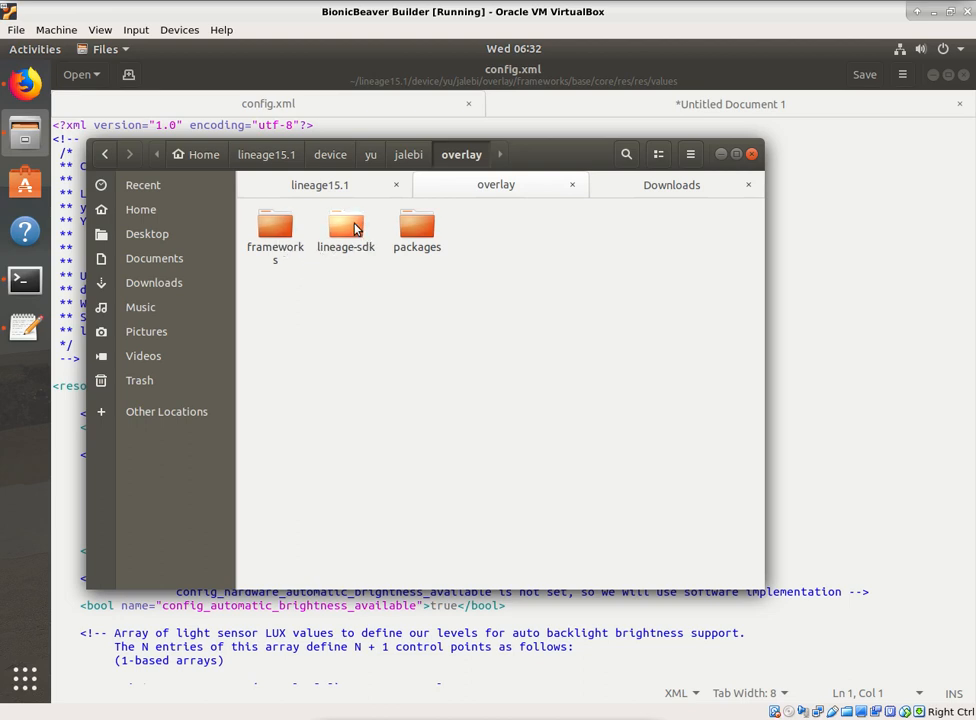
left_click(275, 225)
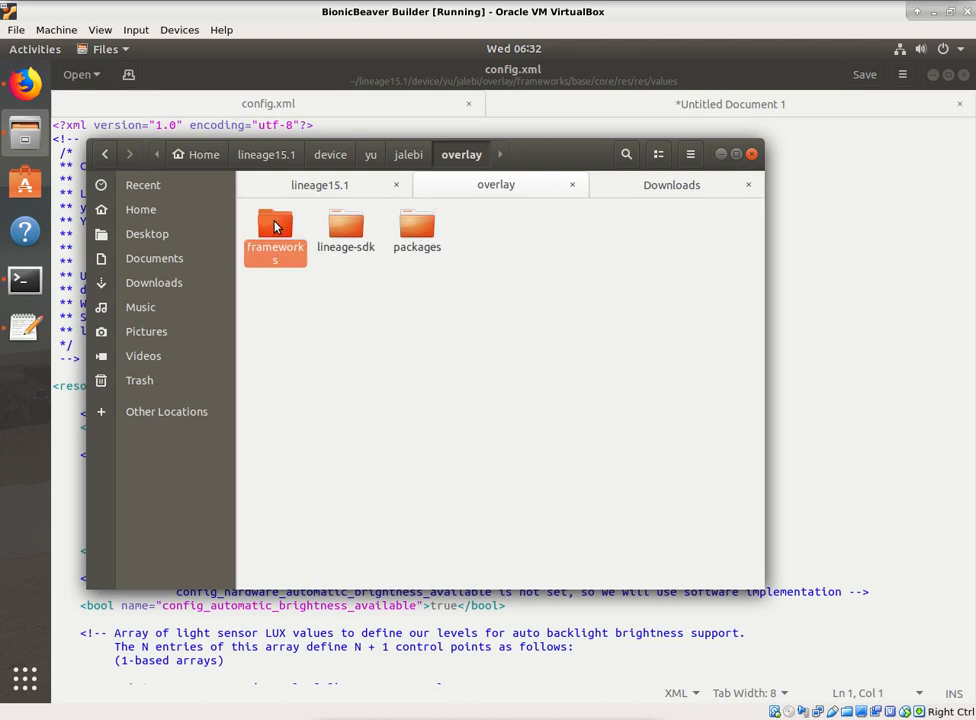
double_click(275, 225)
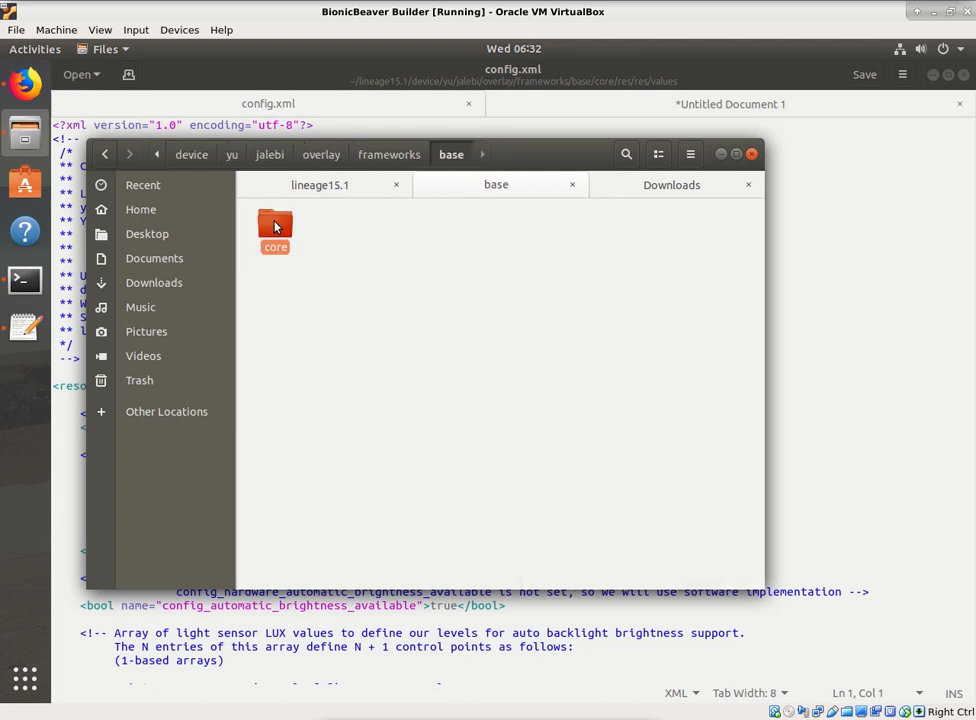
double_click(275, 225)
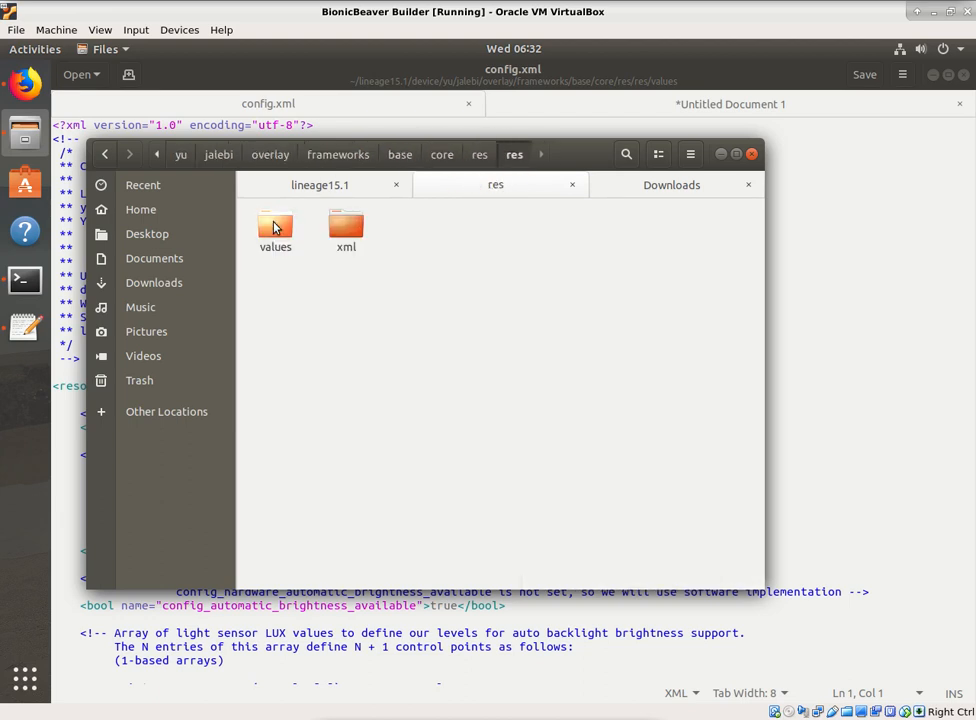
double_click(275, 225)
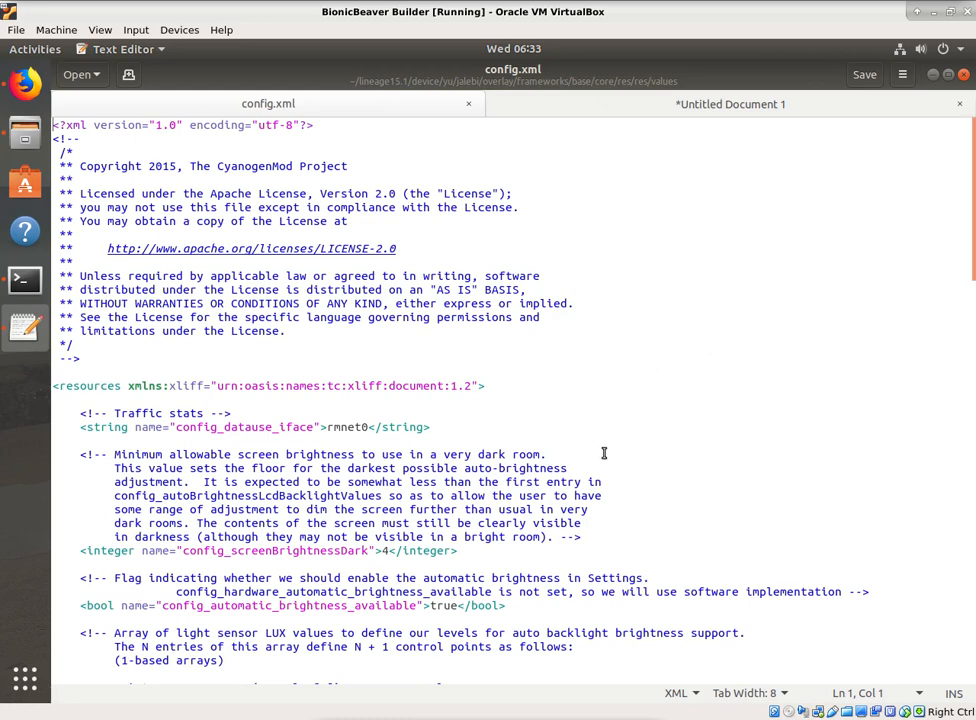
- Scroll config.xml to the config_defaultNotificationColor entry near the end of the file
scroll("down", 3)
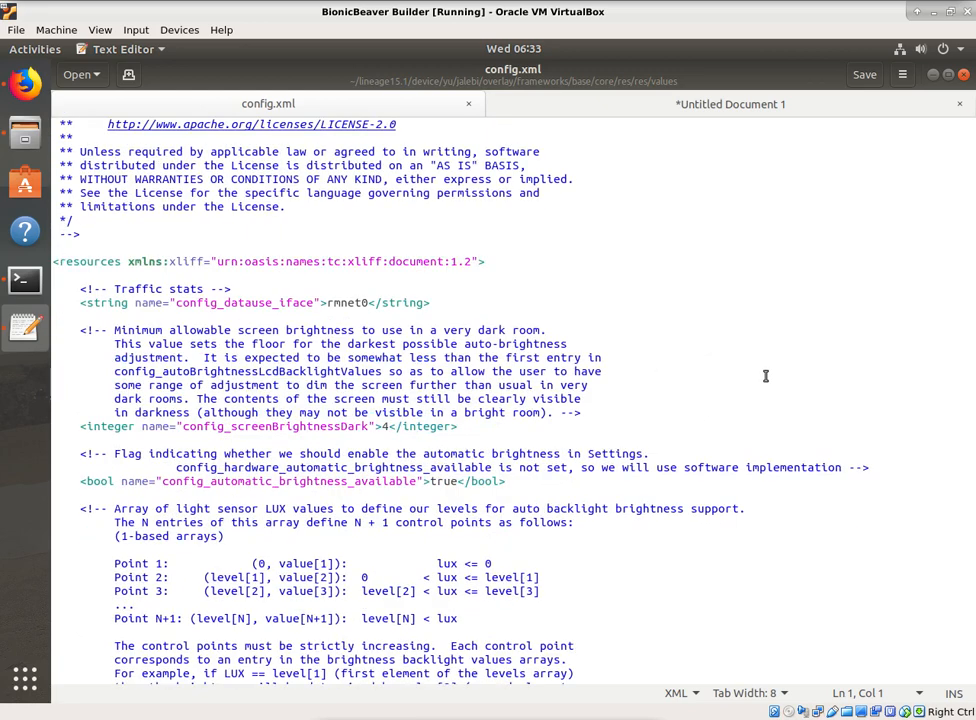
scroll("down", 3)
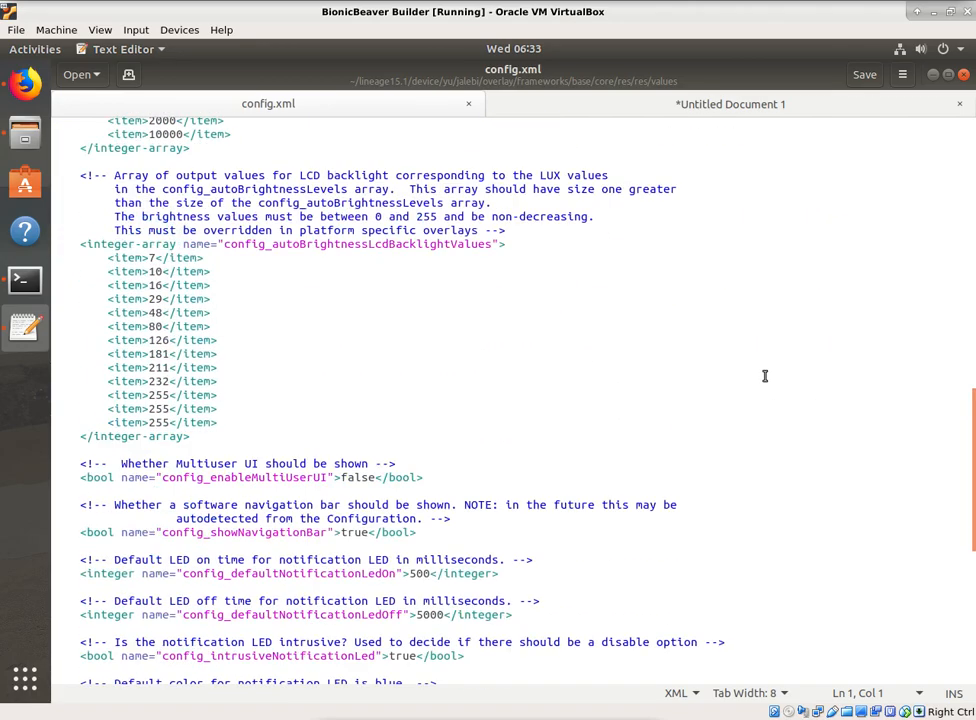
scroll("down", 3)
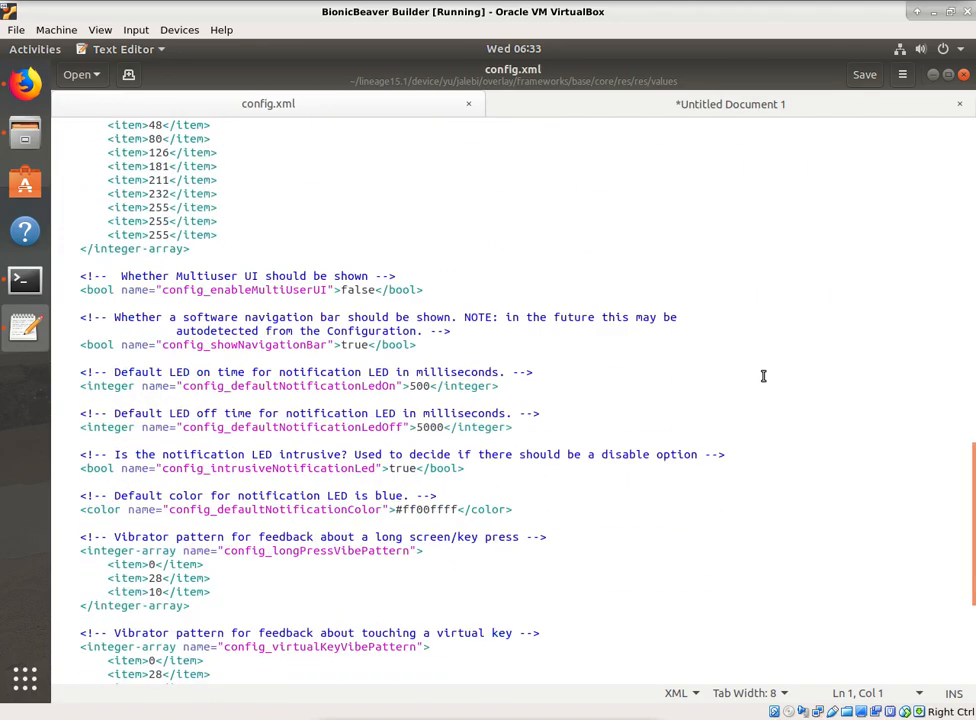
scroll("down", 3)
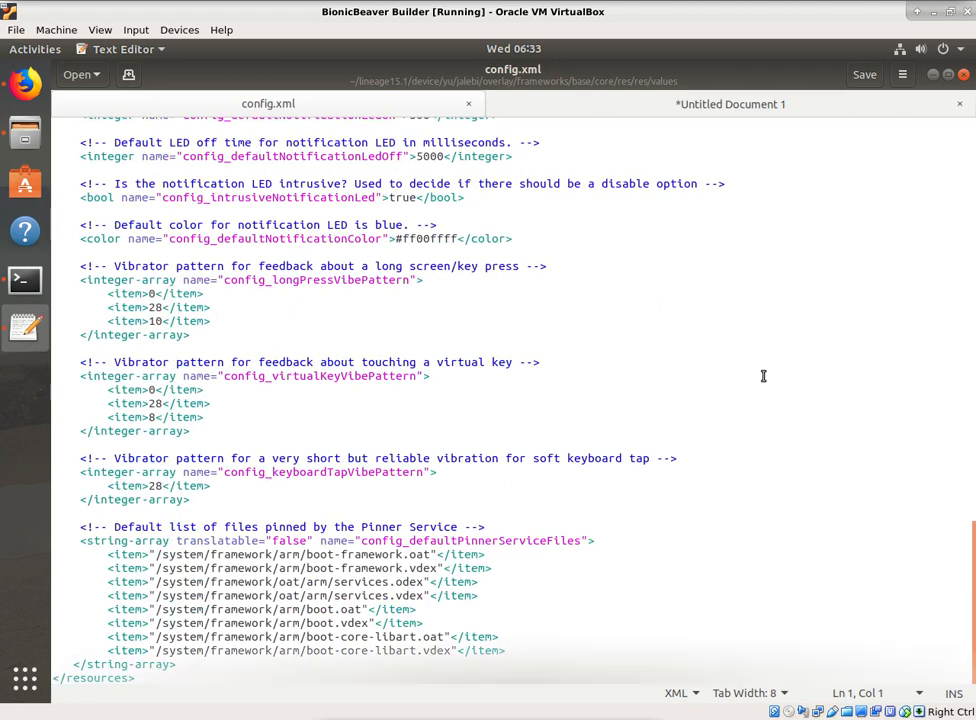
scroll("up", 3)
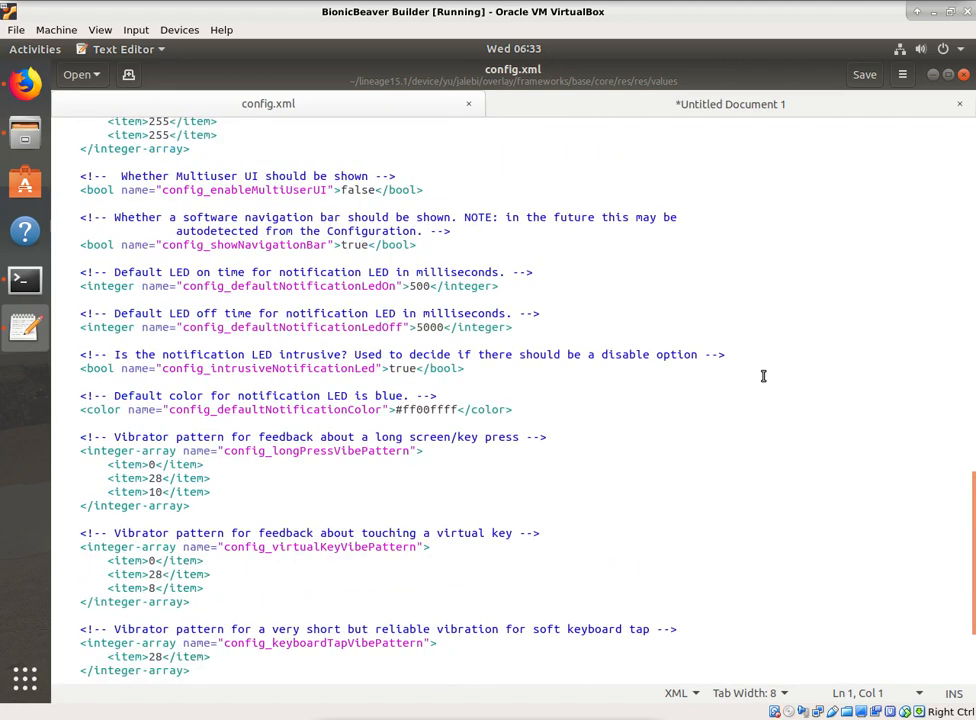
scroll("down", 3)
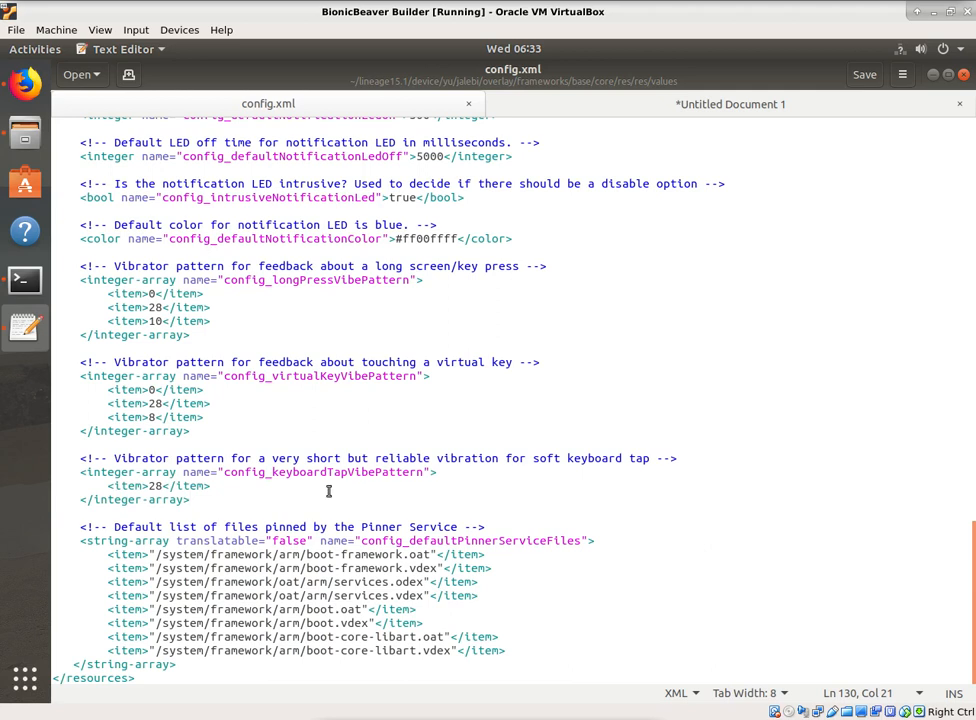
left_click(191, 499)
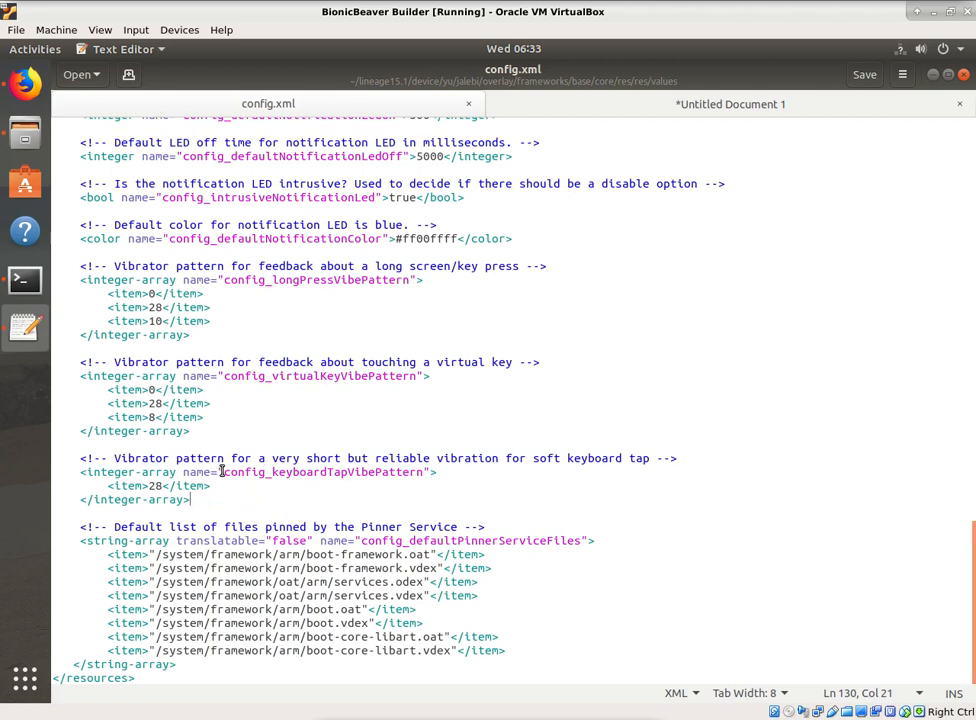
mouse_move(167, 471)
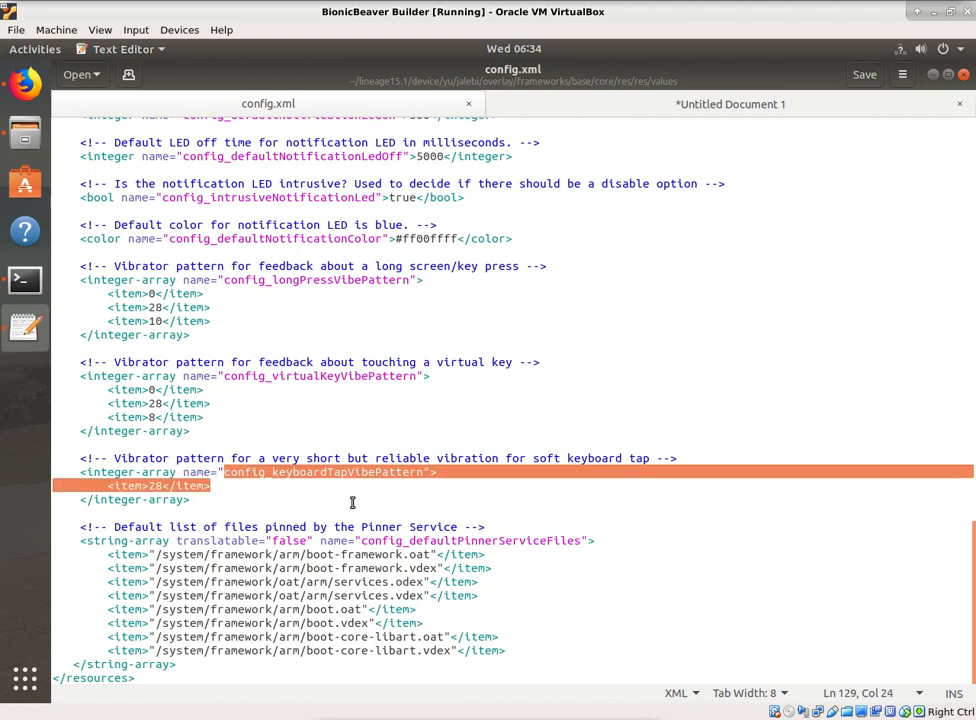
double_click(320, 472)
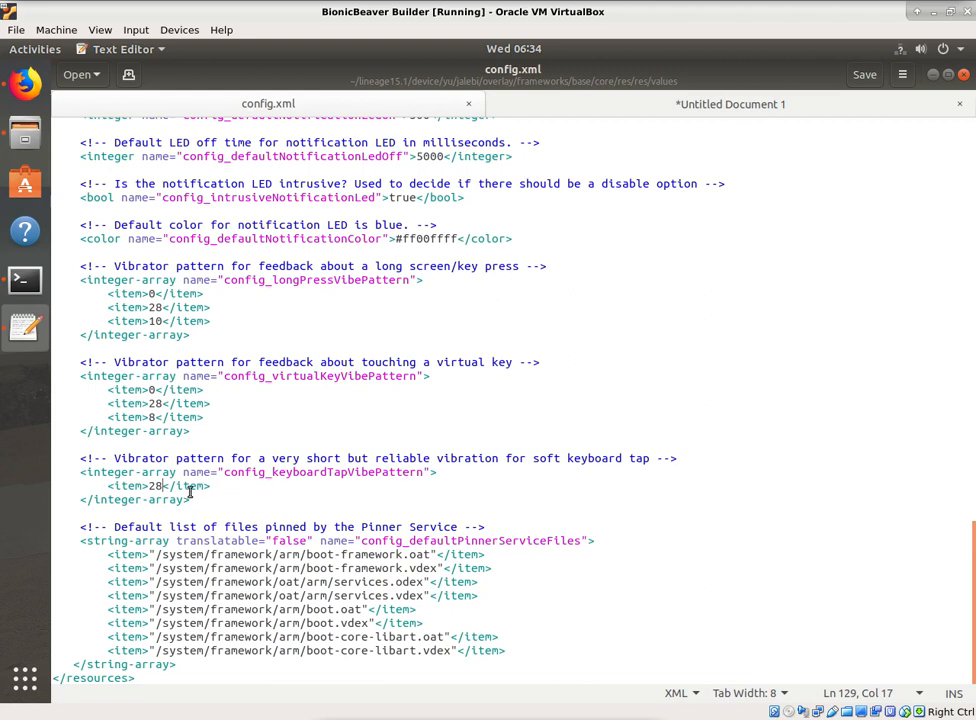
double_click(155, 485)
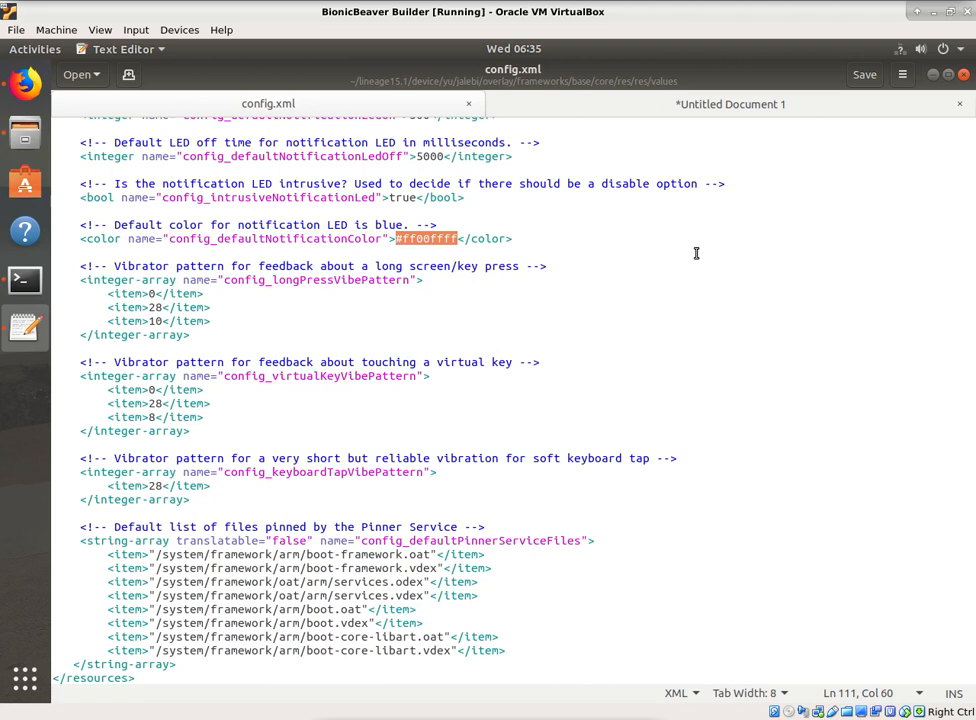
mouse_move(87, 238)
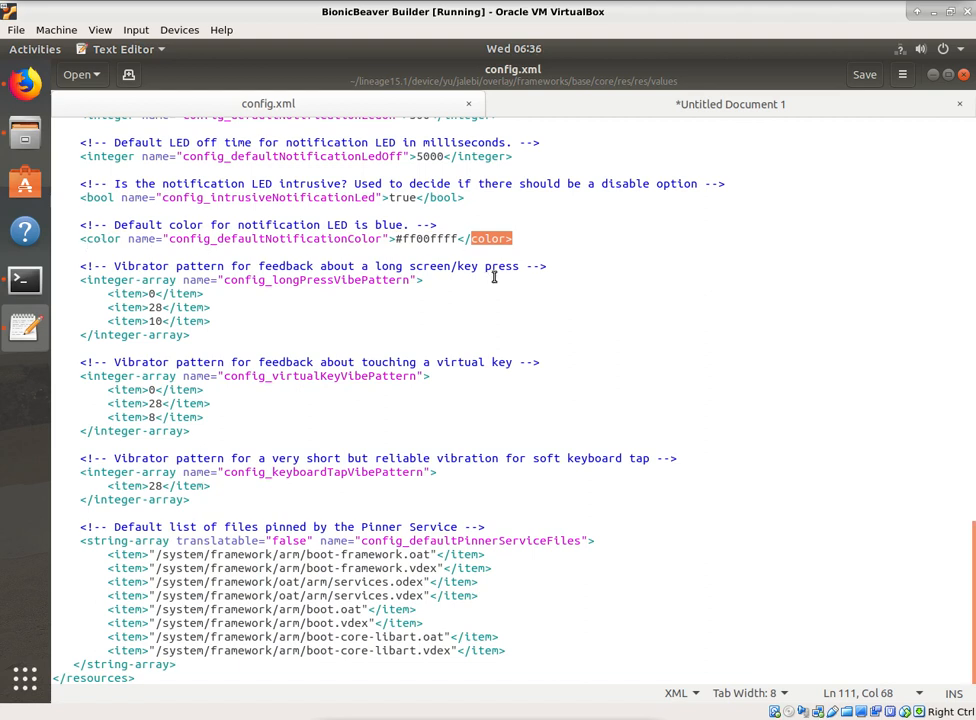
left_click(237, 488)
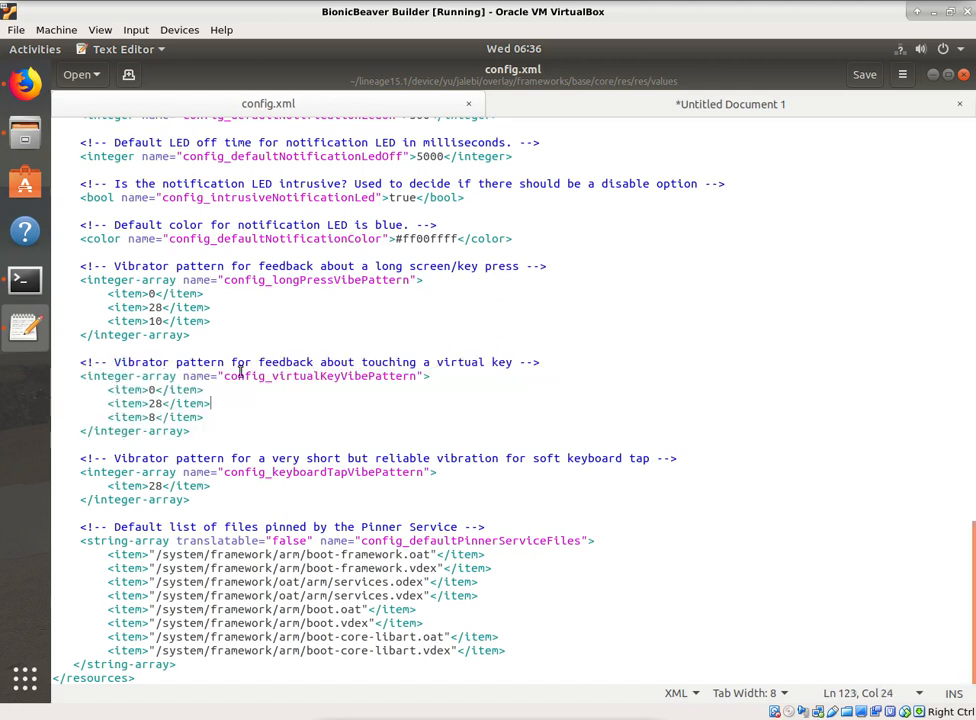
scroll("up", 3)
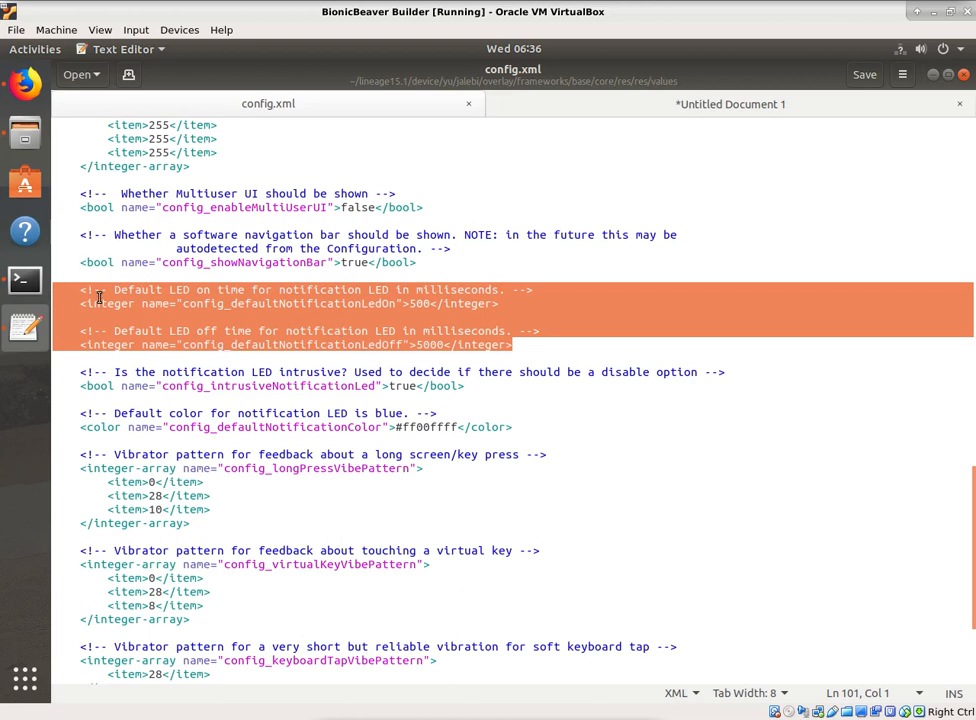
mouse_move(439, 168)
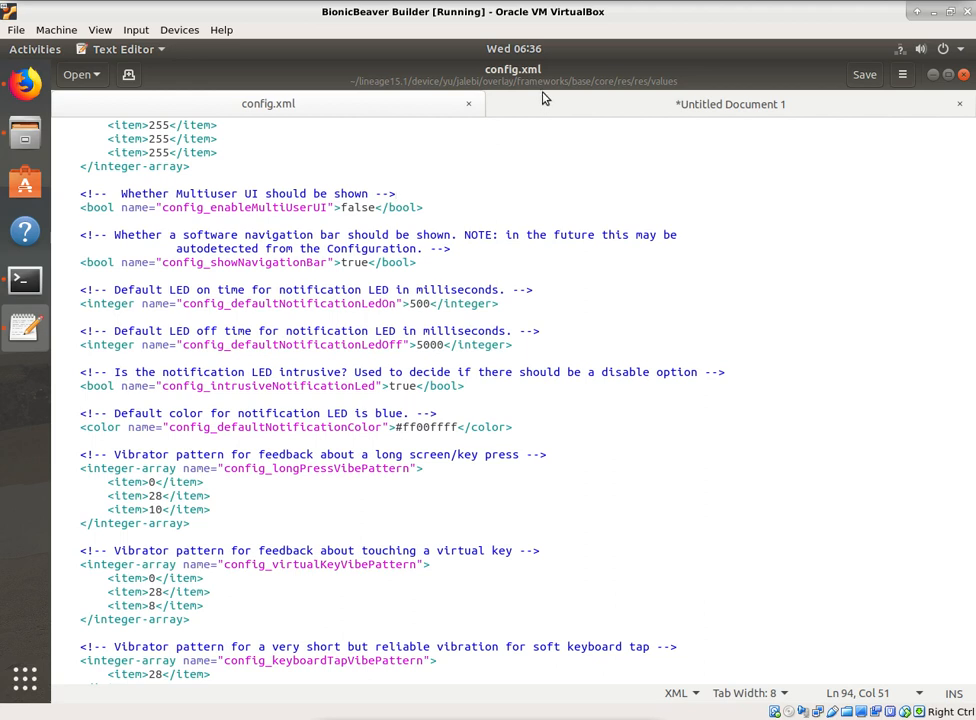
left_click(397, 193)
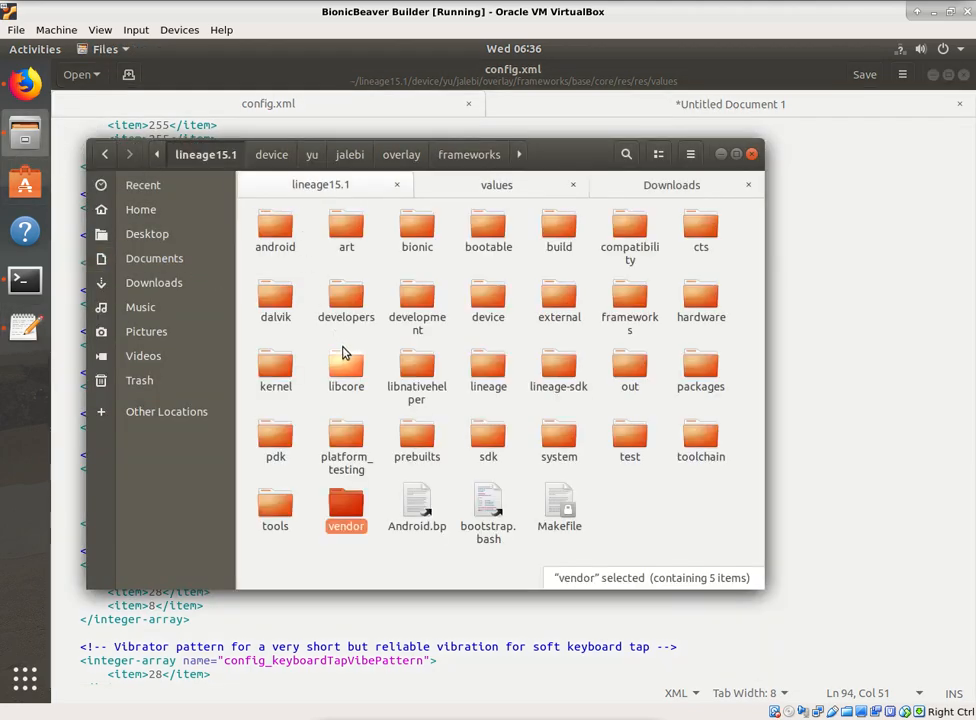
- Drill from lineage15.1 into frameworks/base/core/res/res/values to reach config.xml
left_click(630, 300)
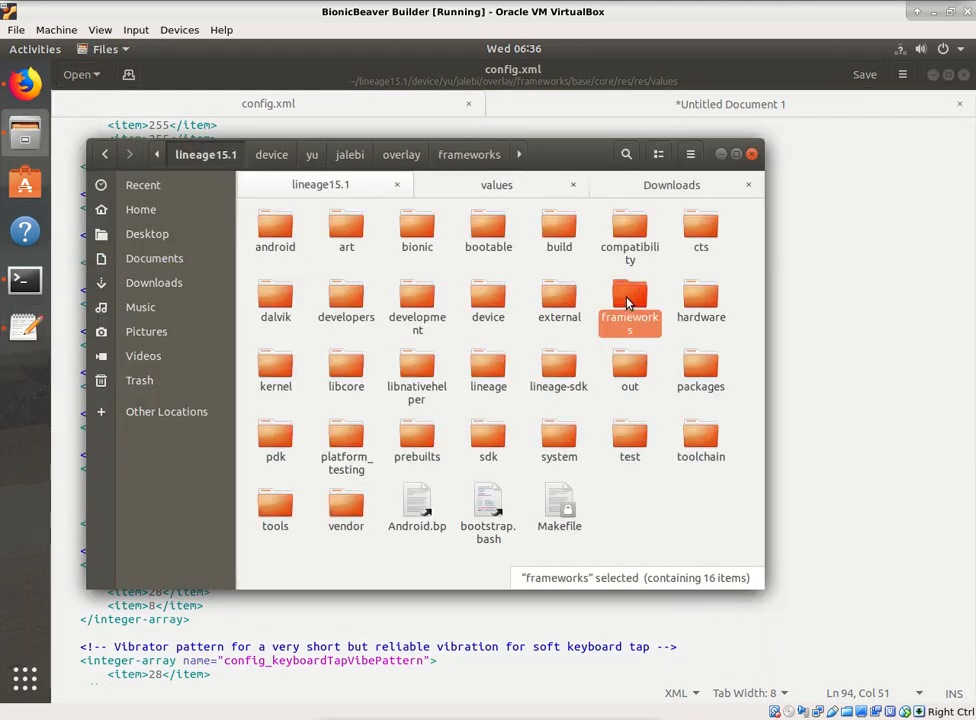
double_click(629, 300)
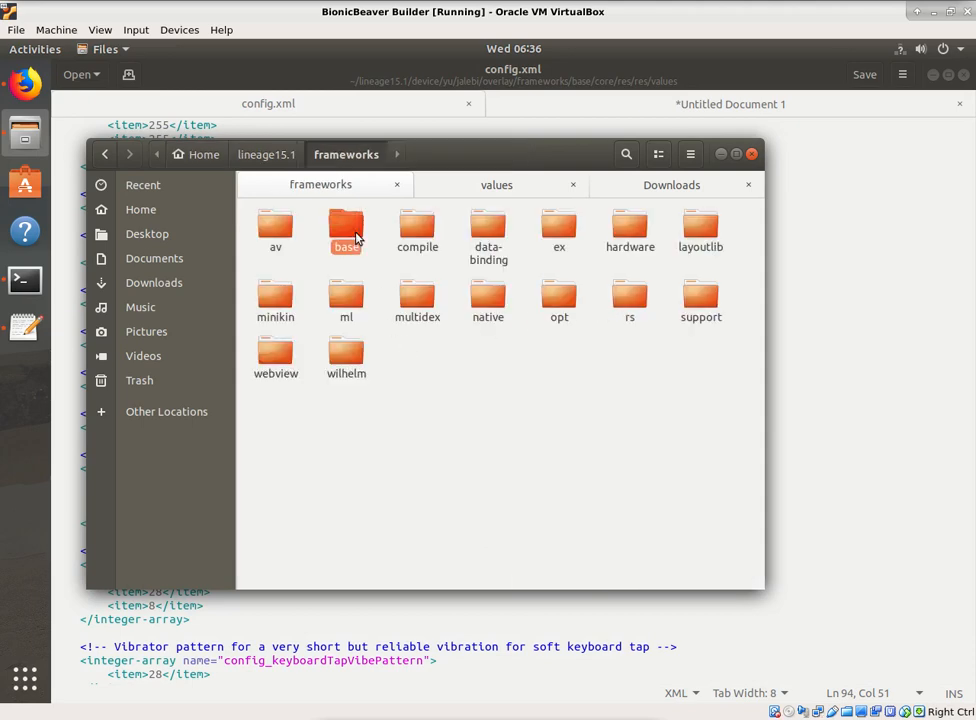
double_click(346, 230)
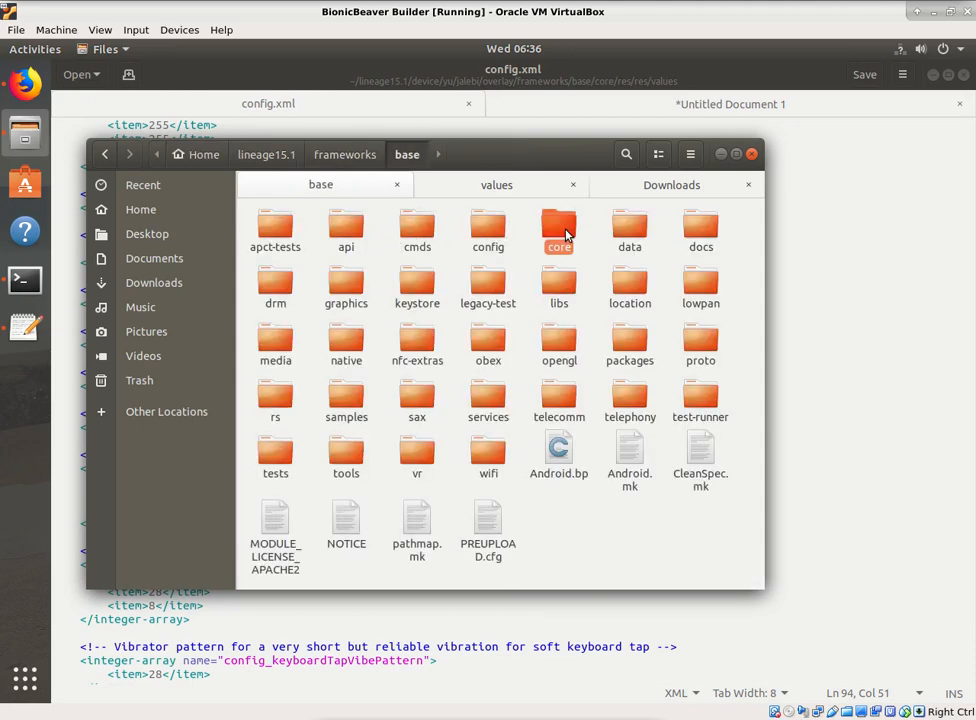
double_click(558, 230)
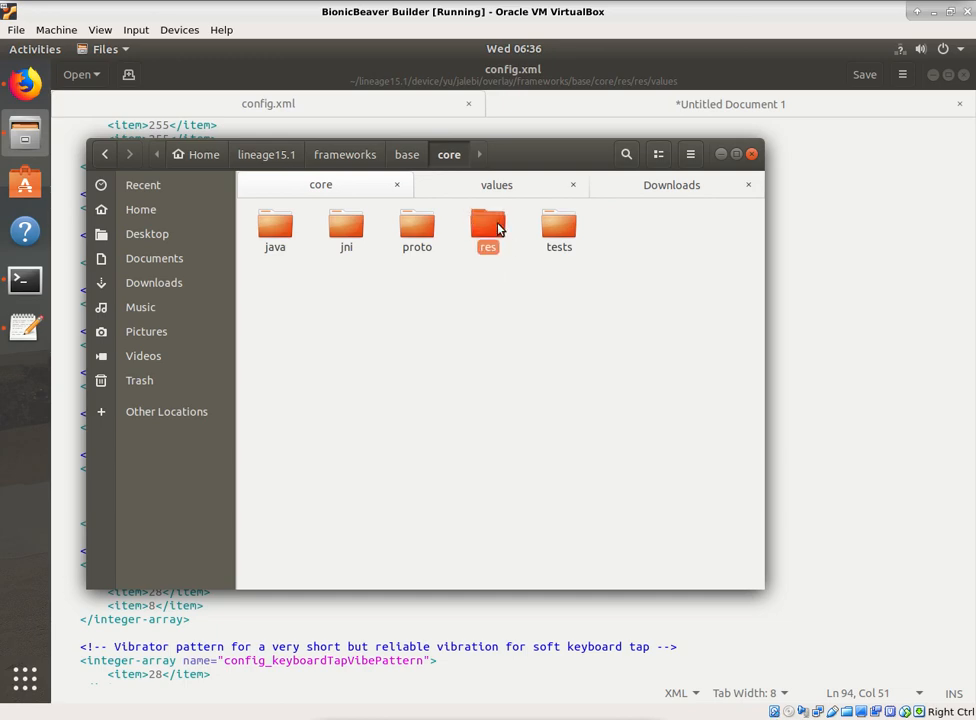
double_click(487, 225)
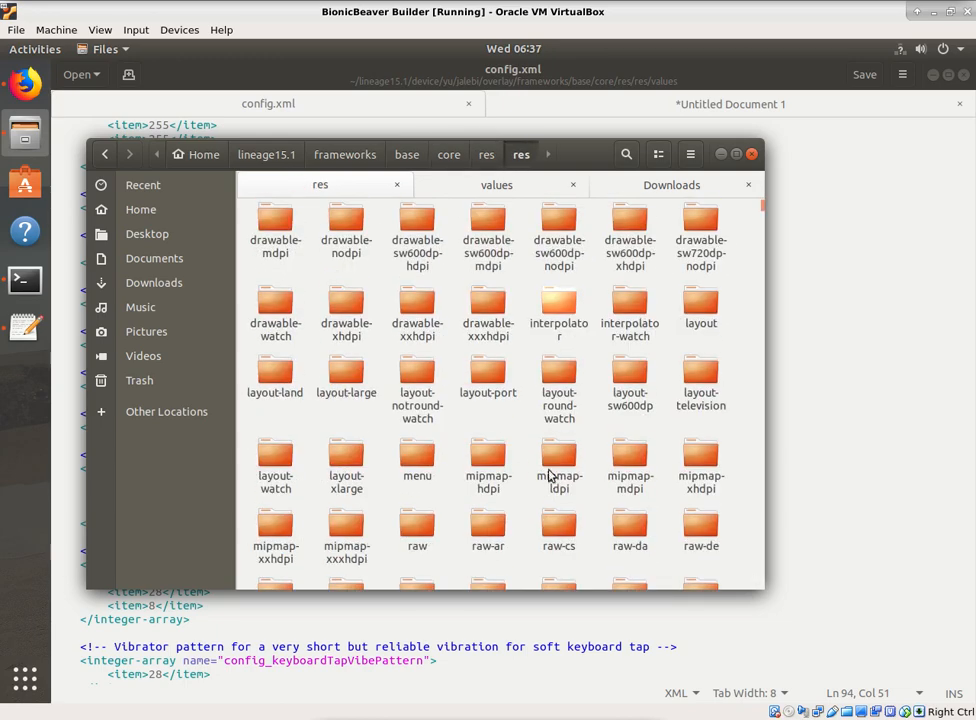
scroll("down", 3)
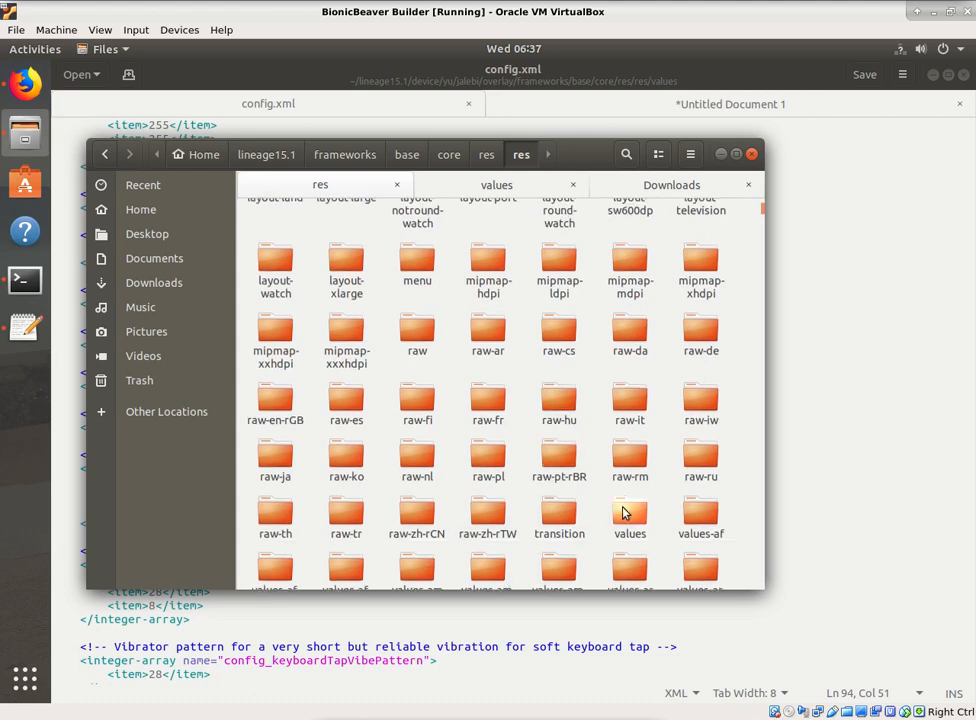
double_click(630, 517)
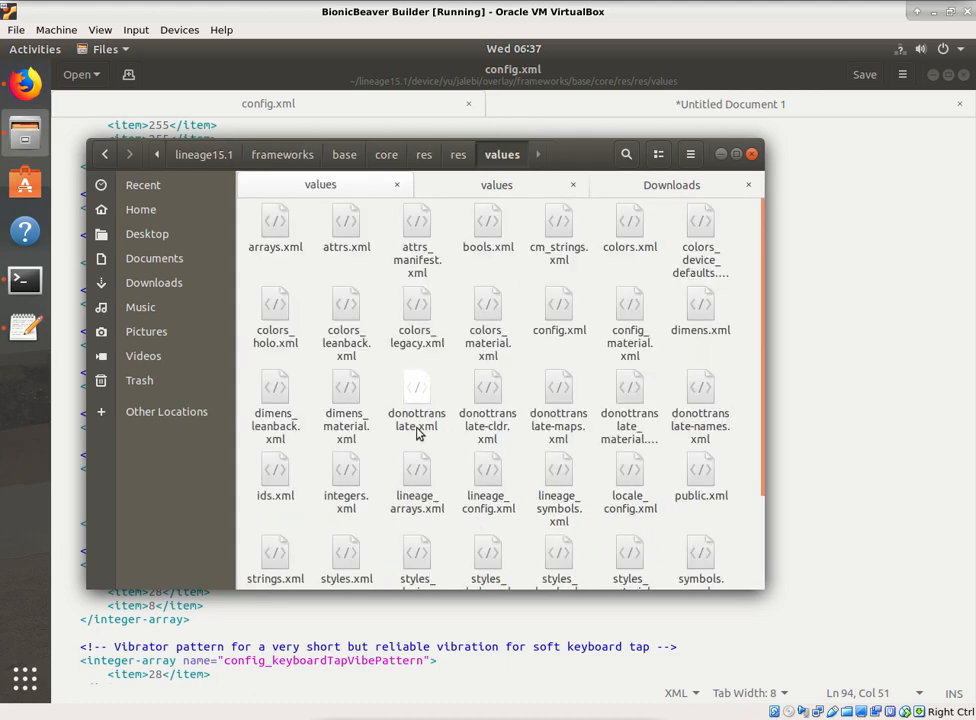
mouse_move(595, 294)
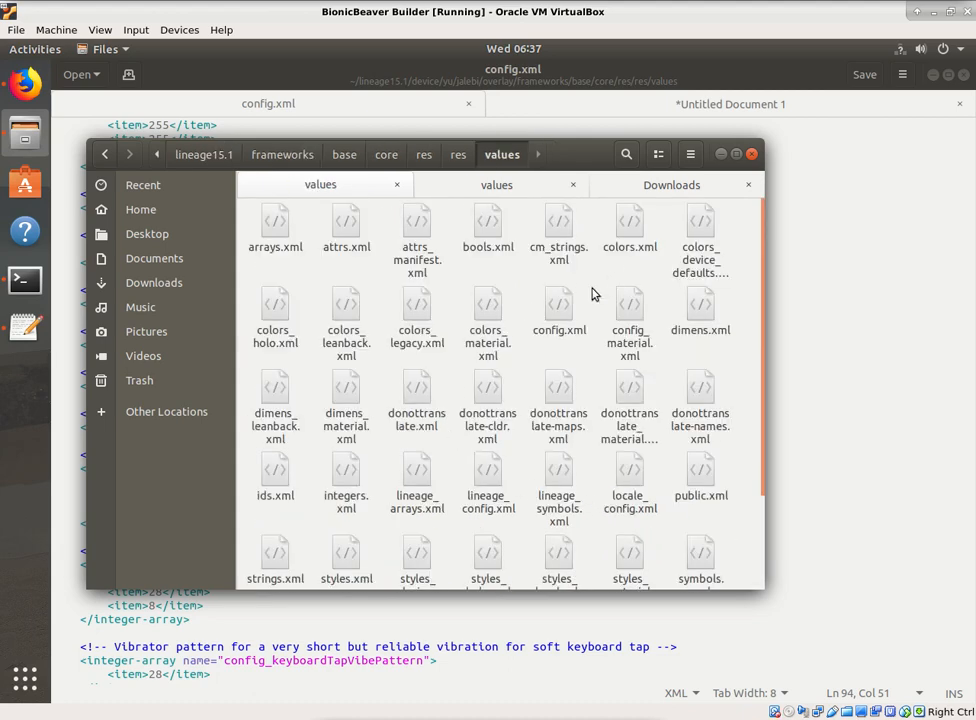
mouse_move(558, 300)
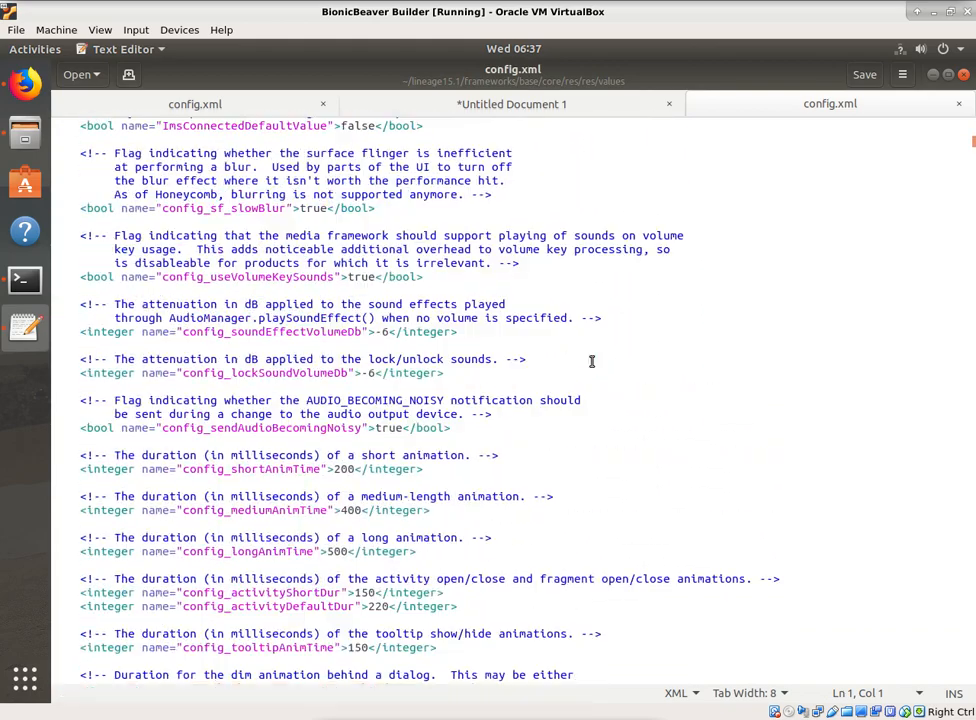
- Select config_screenBrightnessDark in the base config.xml, then return to the overlay config
scroll("down", 3)
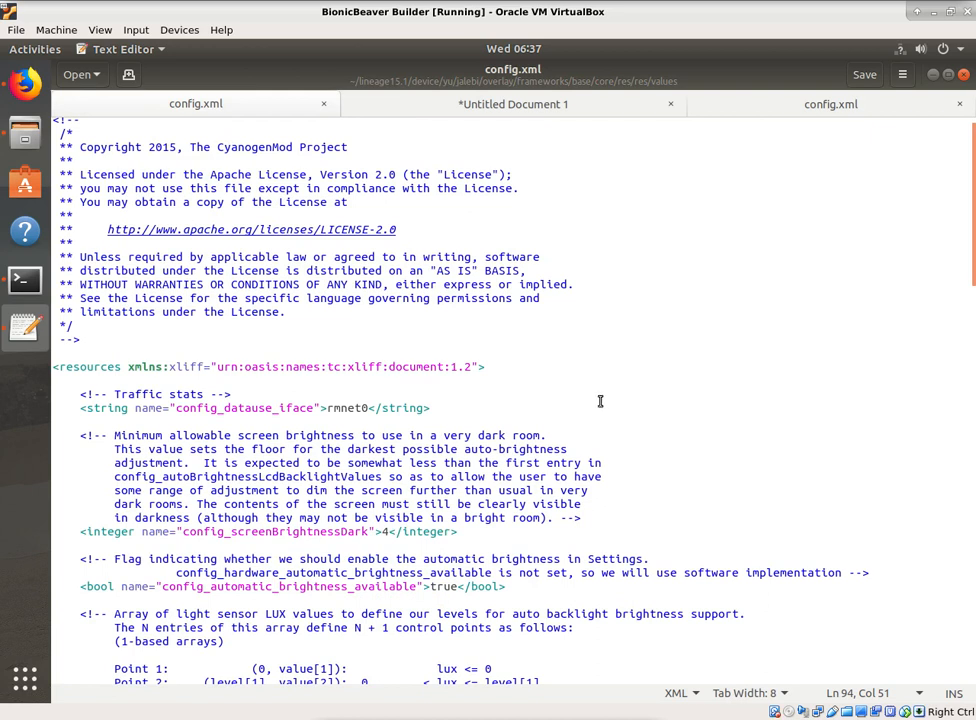
mouse_move(368, 531)
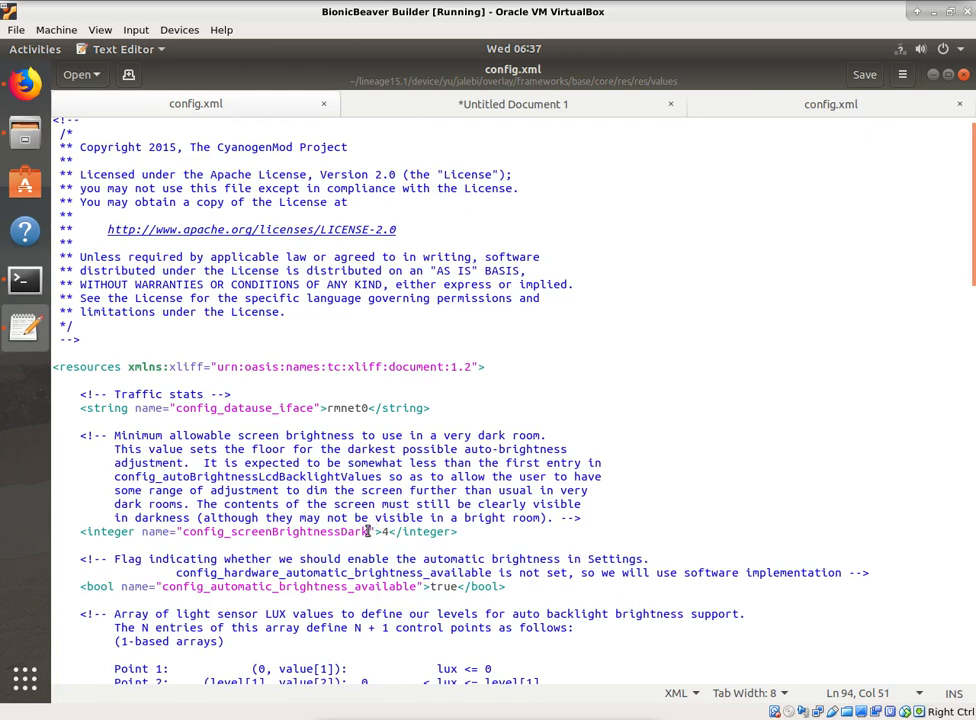
double_click(275, 531)
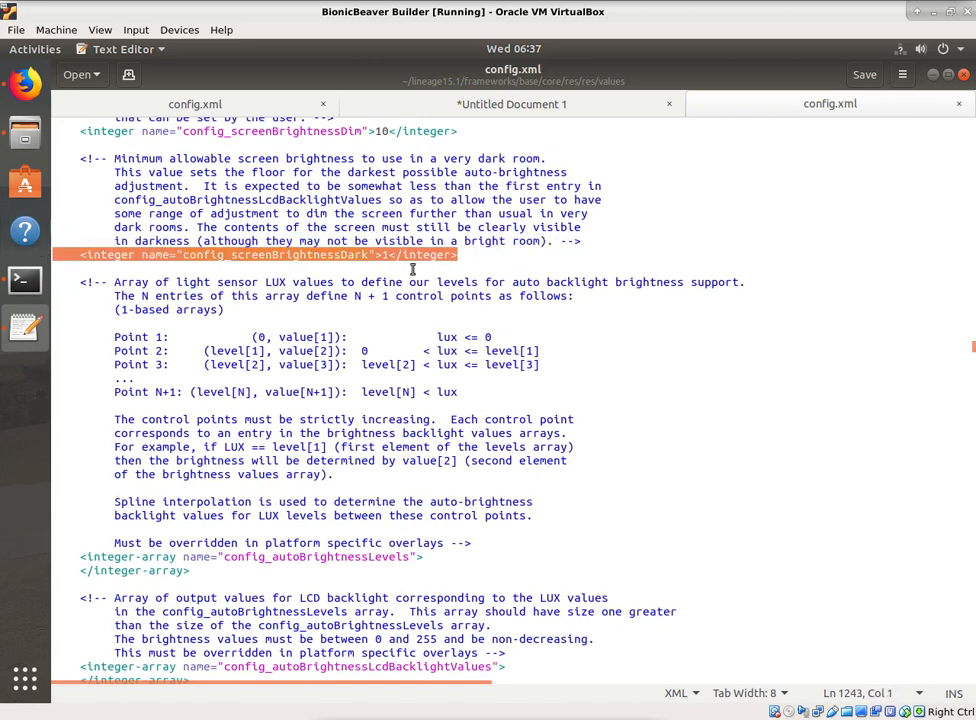
mouse_move(306, 141)
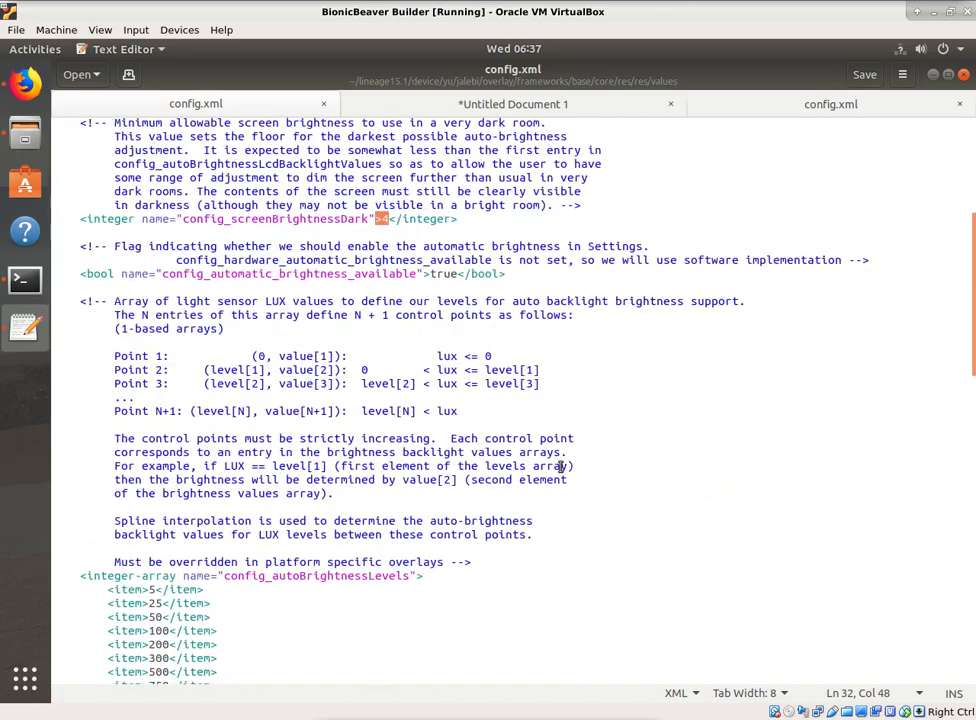
scroll("down", 3)
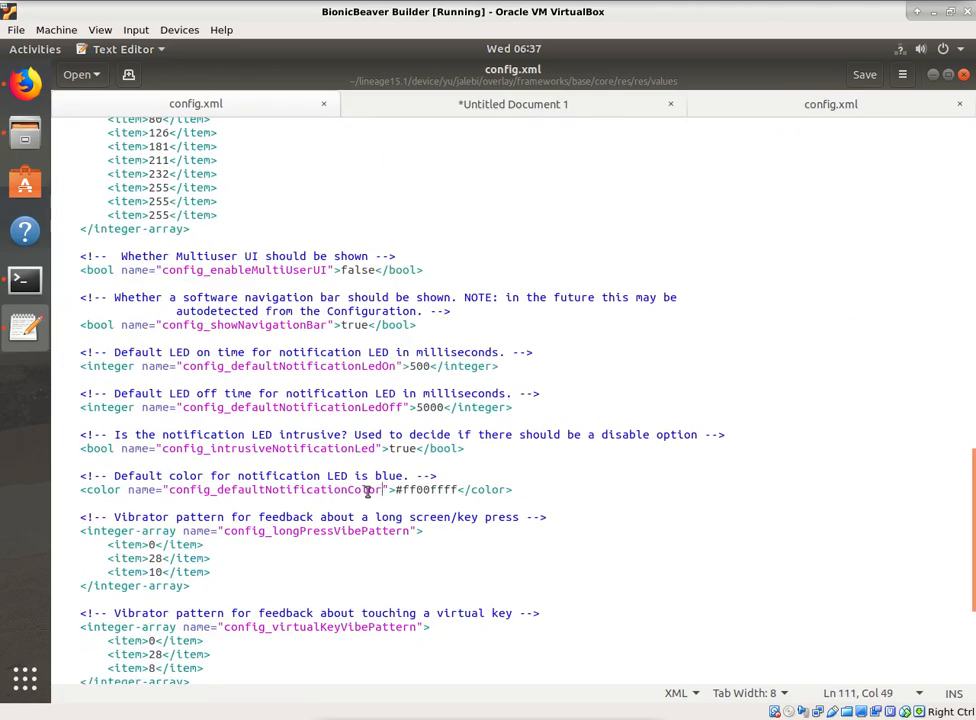
double_click(275, 489)
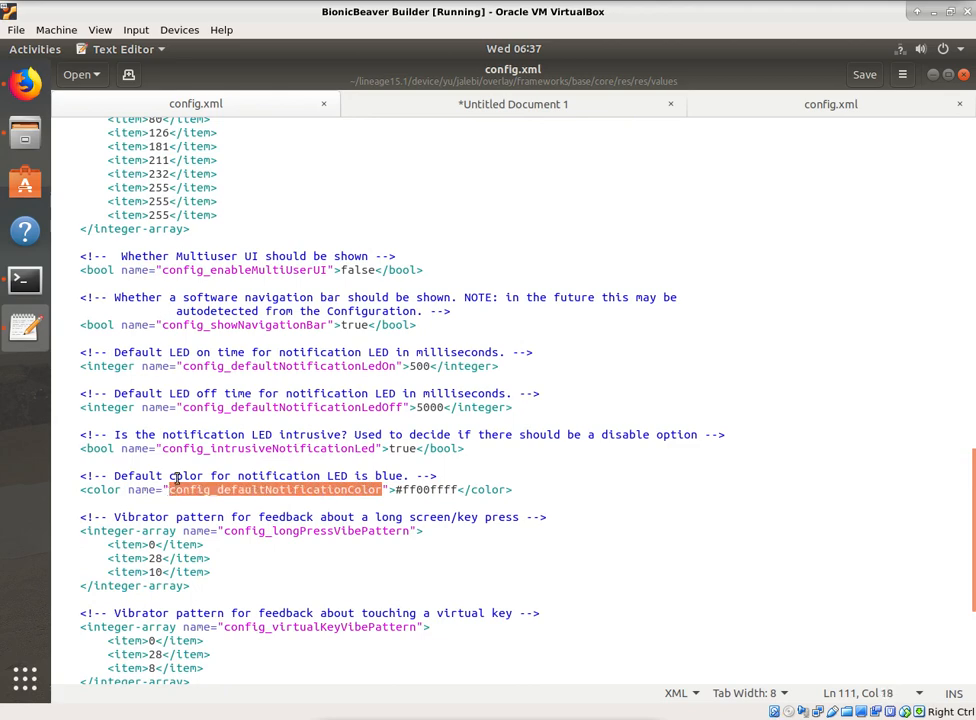
scroll("down", 3)
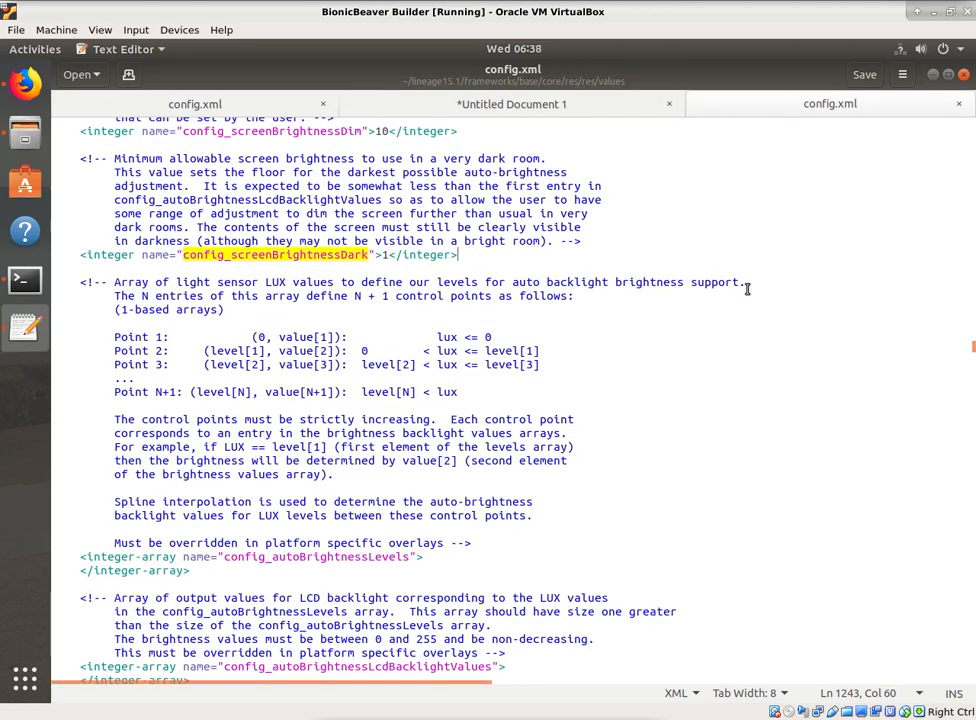
type("efaultNotificationColor")
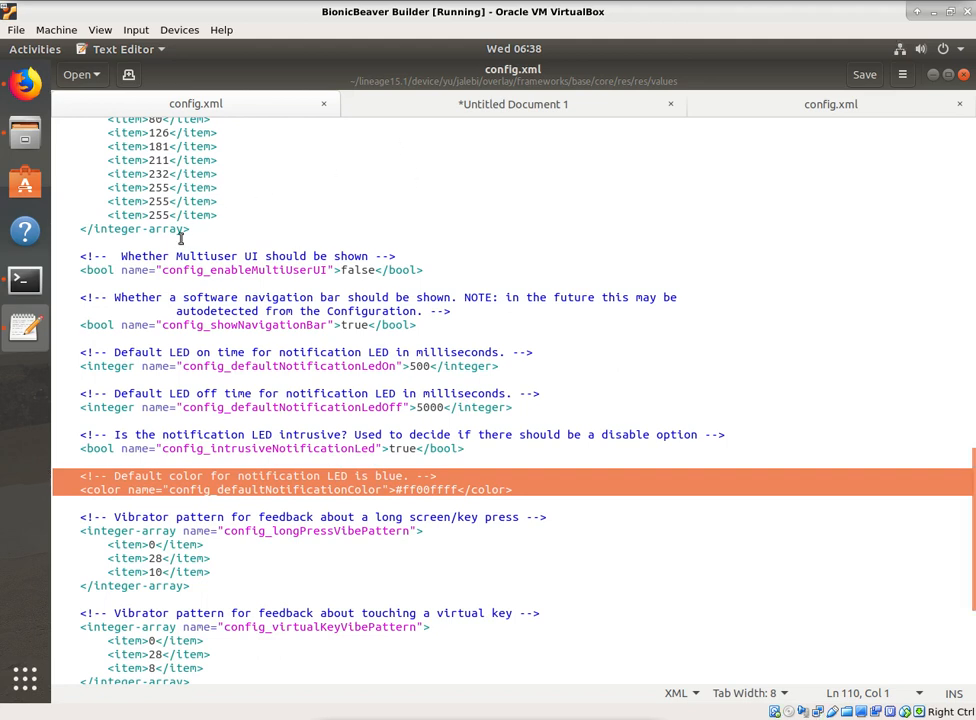
mouse_move(510, 604)
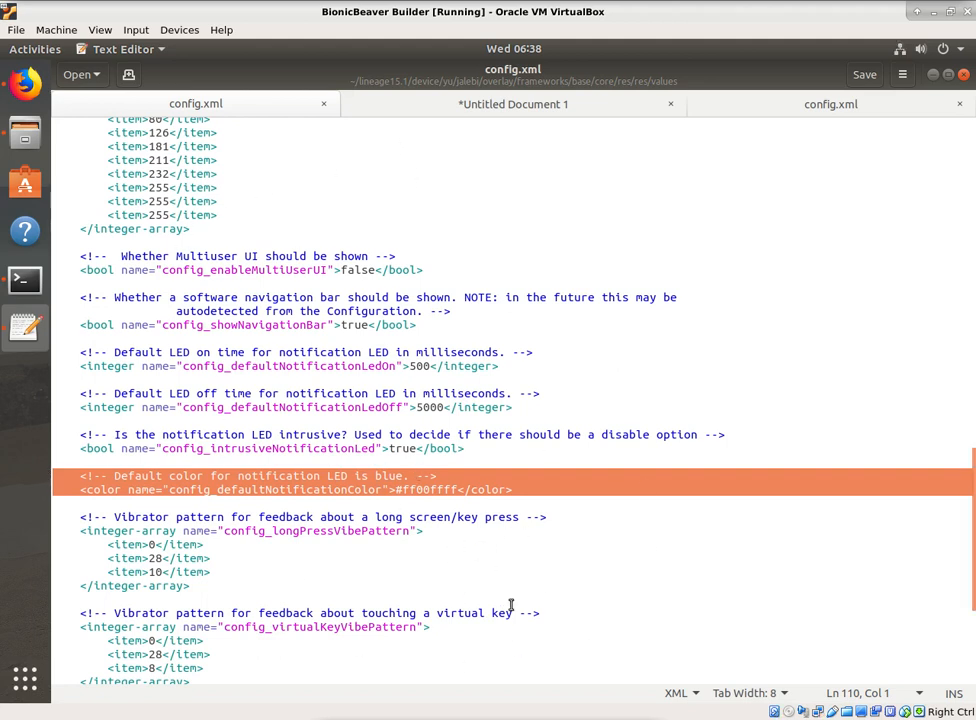
left_click(513, 489)
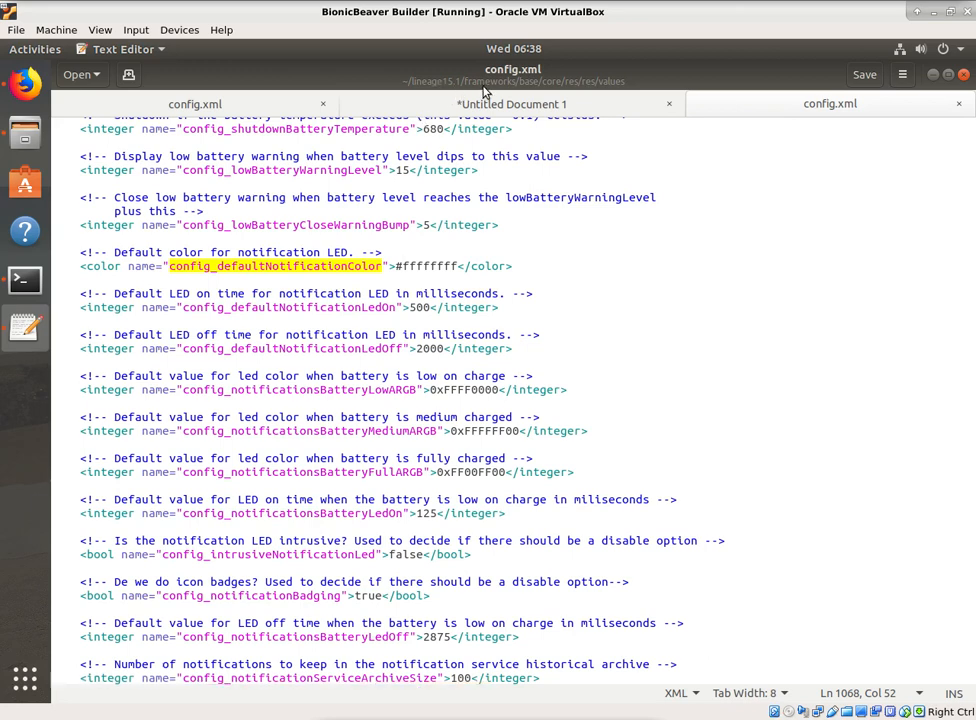
mouse_move(592, 92)
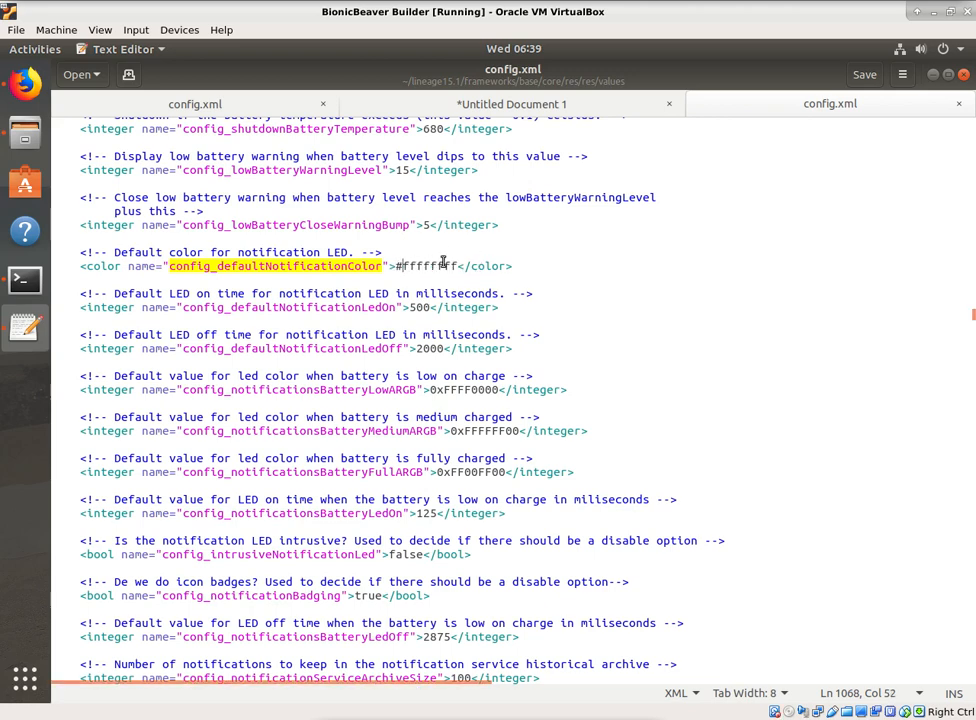
double_click(428, 265)
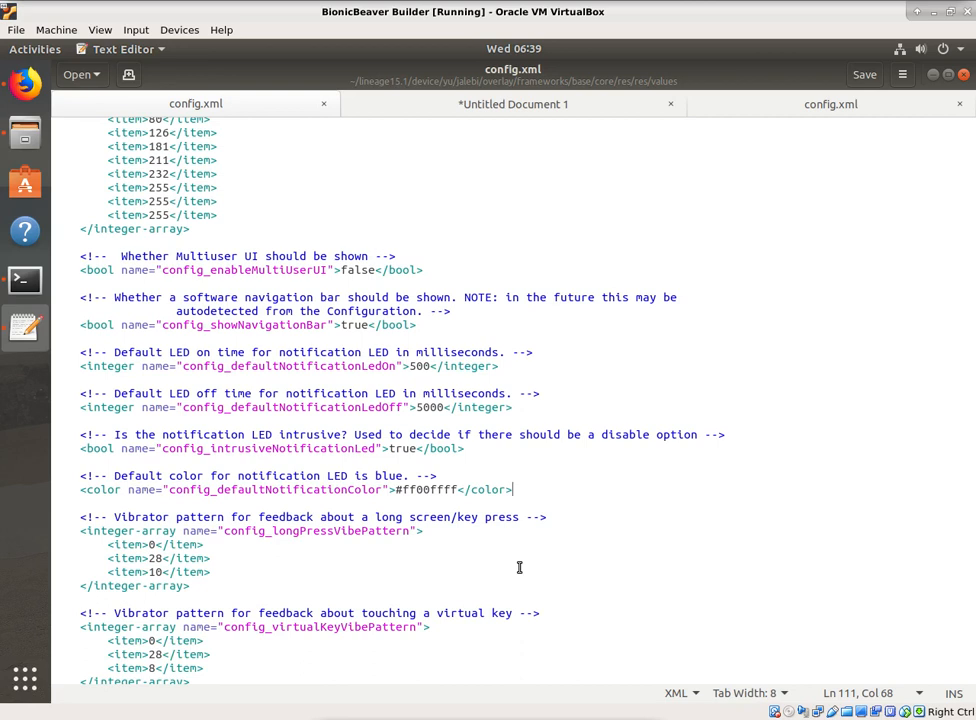
mouse_move(253, 257)
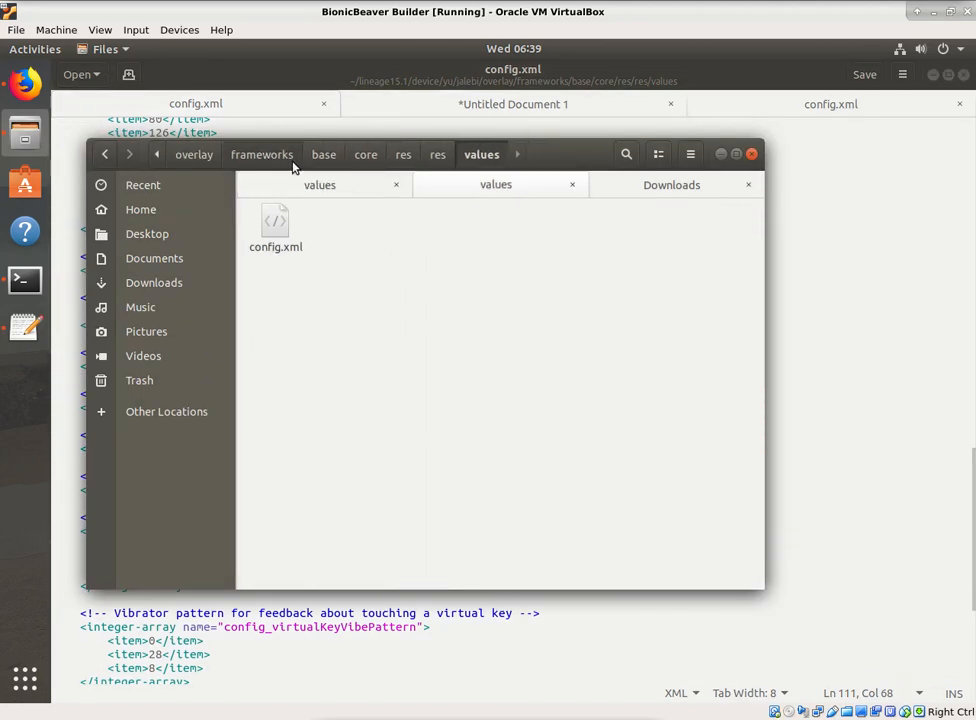
mouse_move(362, 190)
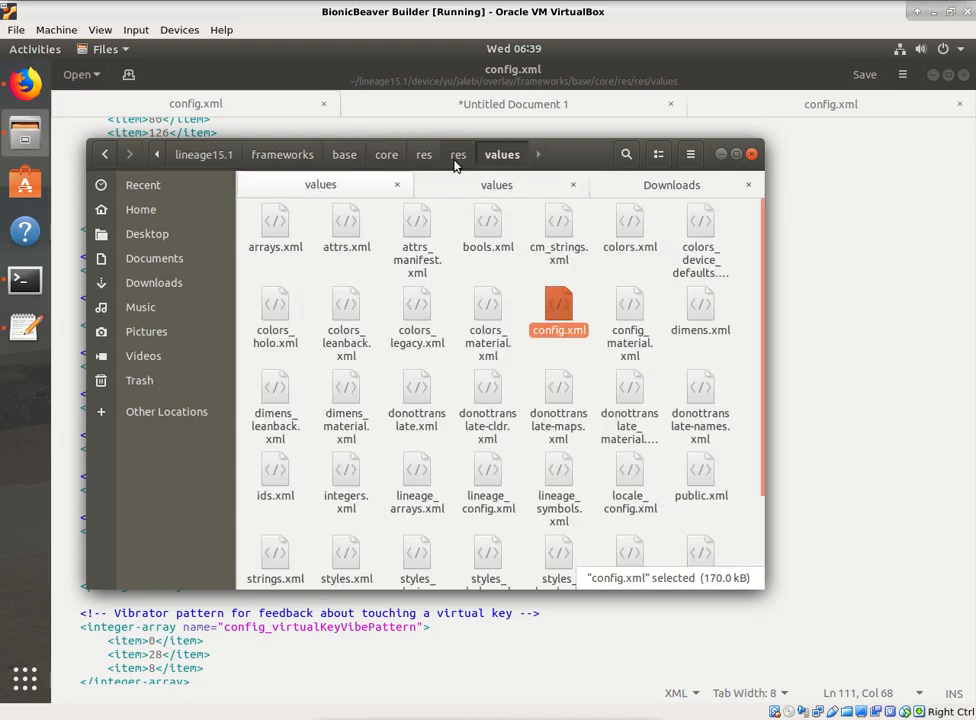
mouse_move(440, 194)
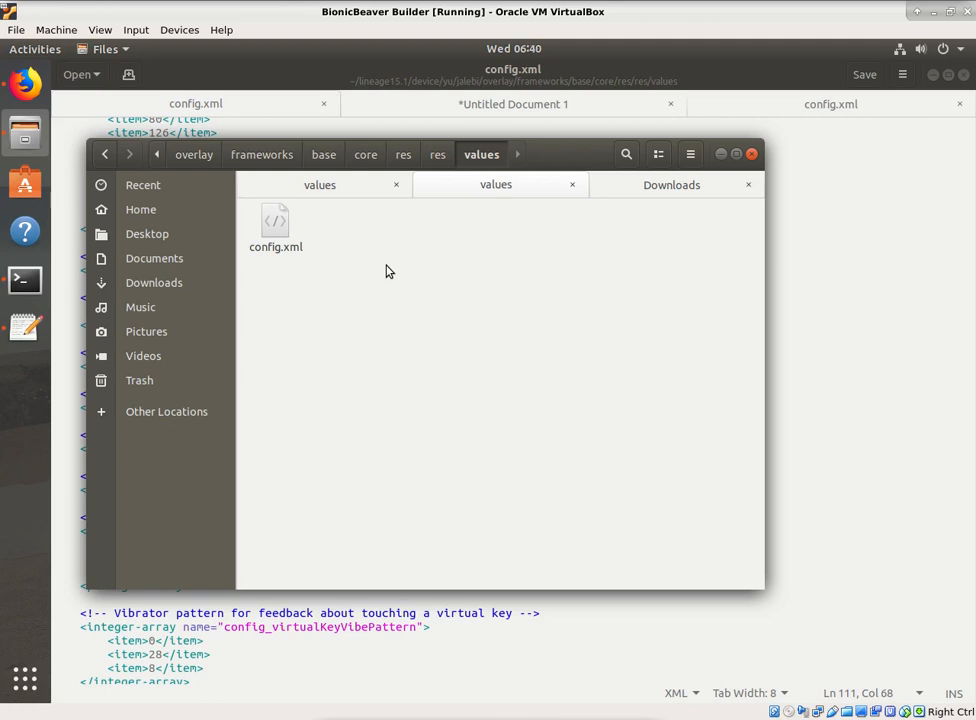
mouse_move(365, 280)
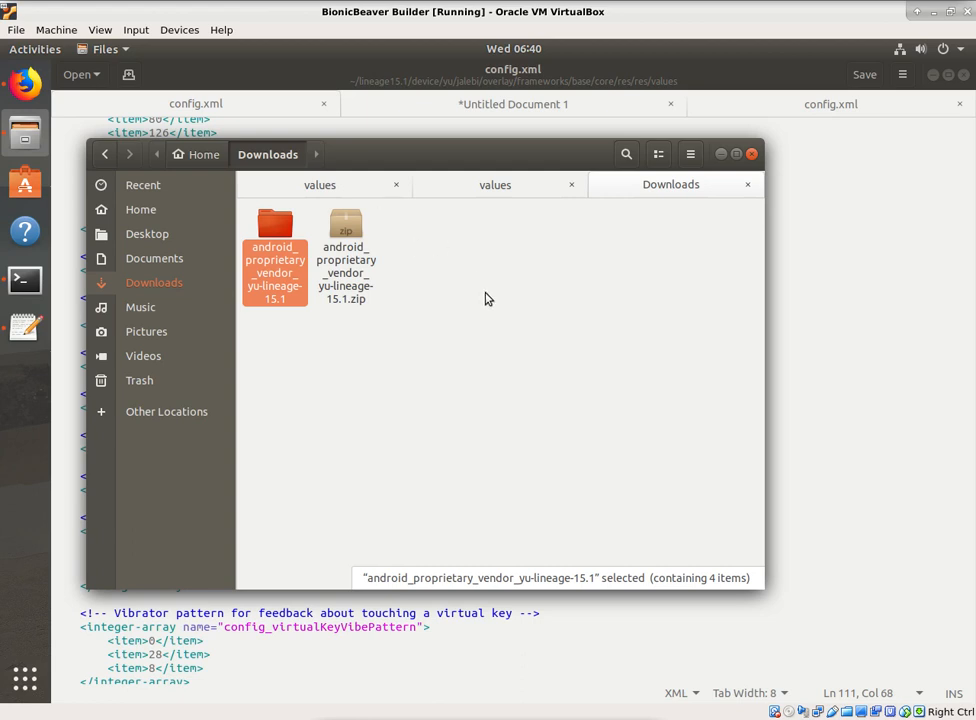
mouse_move(480, 170)
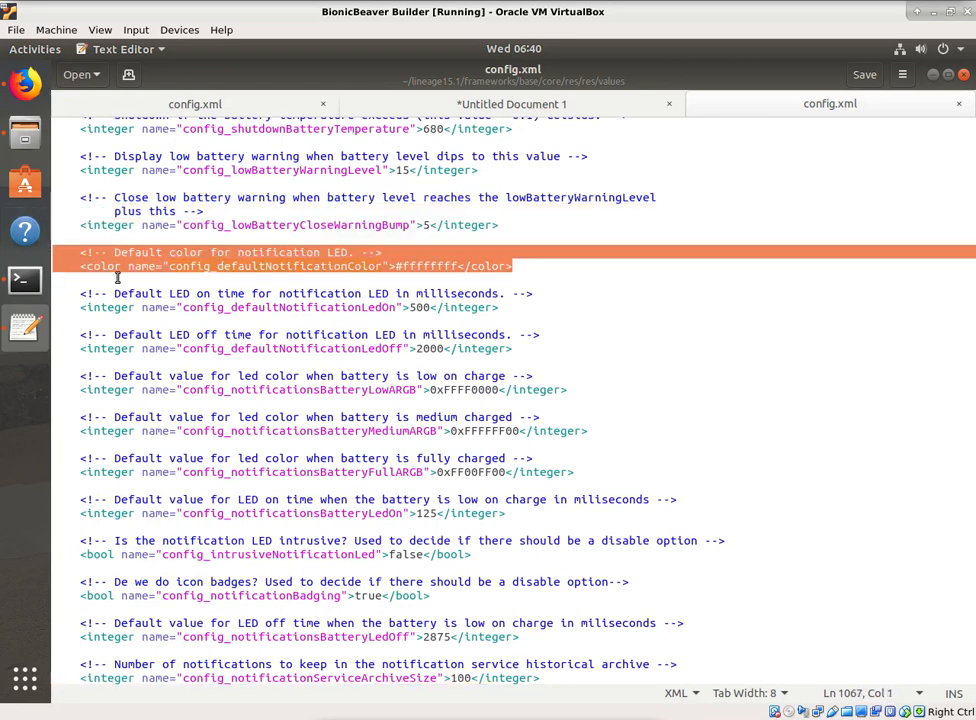
- View the base config's notification color lines, then bring up the add-resource blog post
scroll("down", 3)
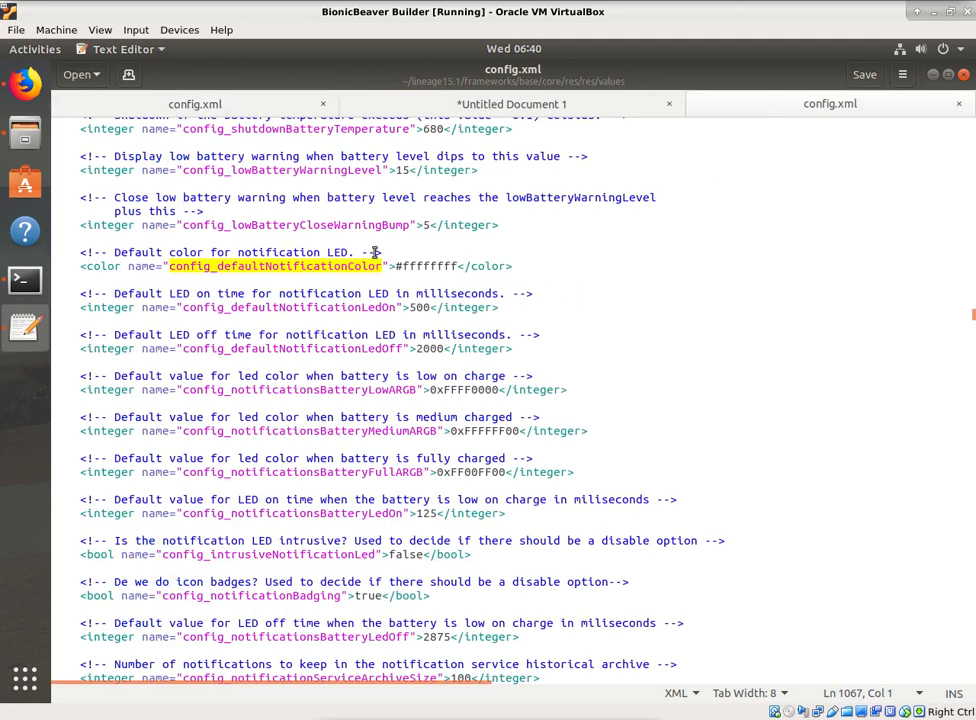
mouse_move(194, 104)
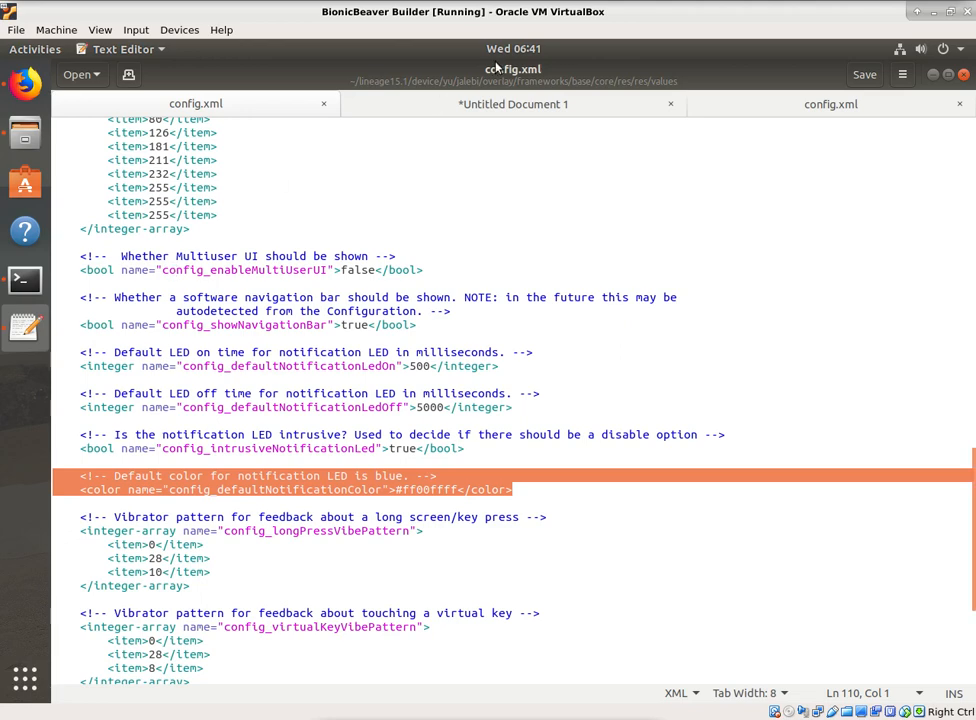
mouse_move(8, 263)
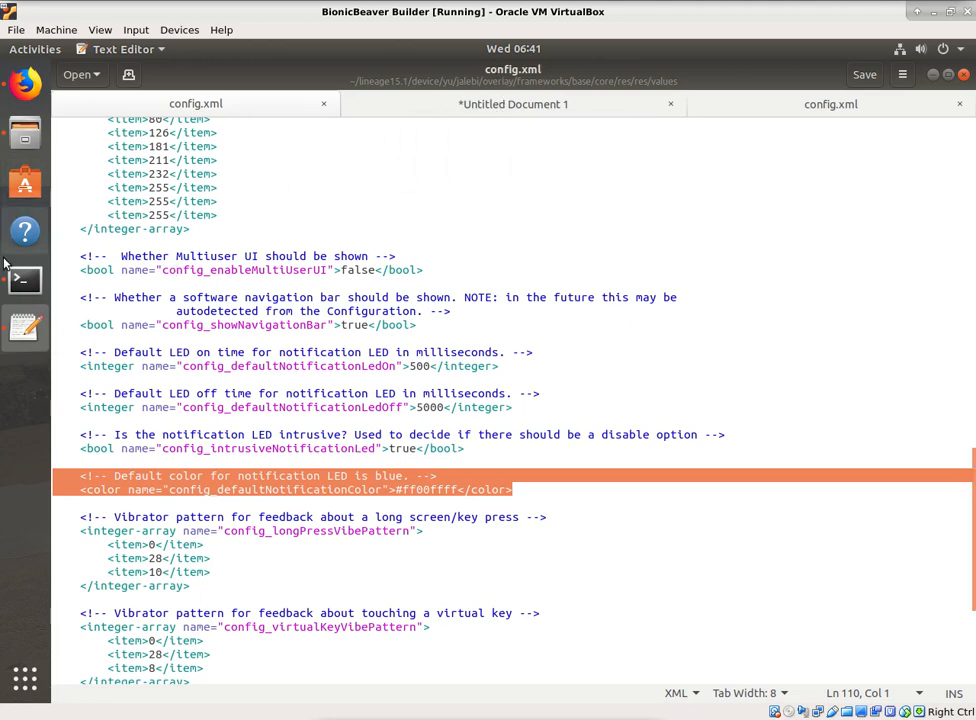
left_click(24, 84)
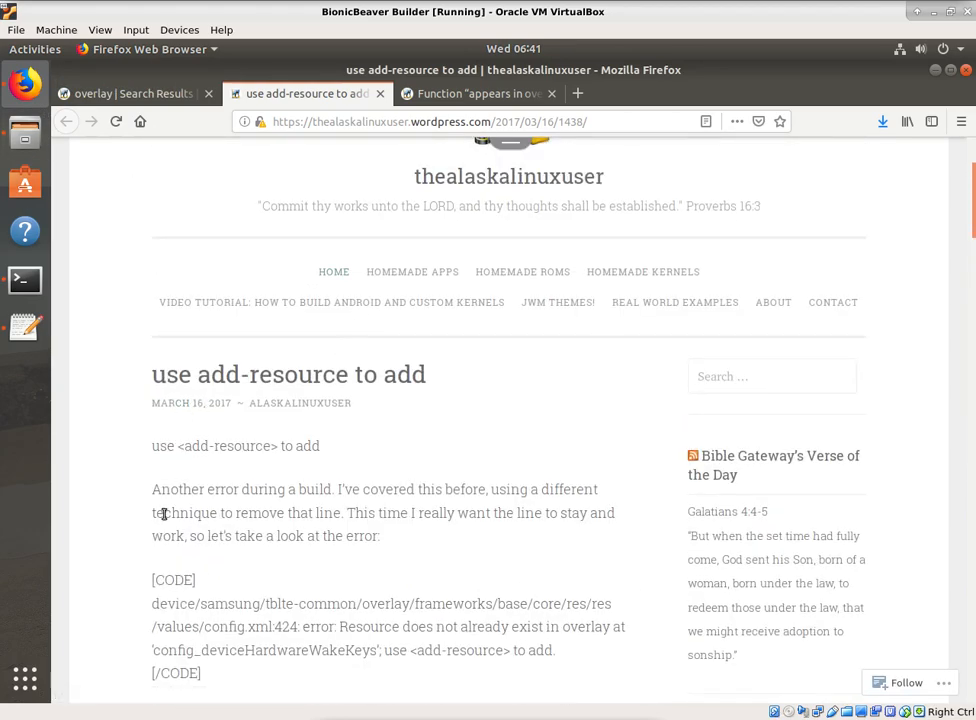
- Highlight the add-resource error in the post, then open the 'appears in overlay' post
scroll("down", 3)
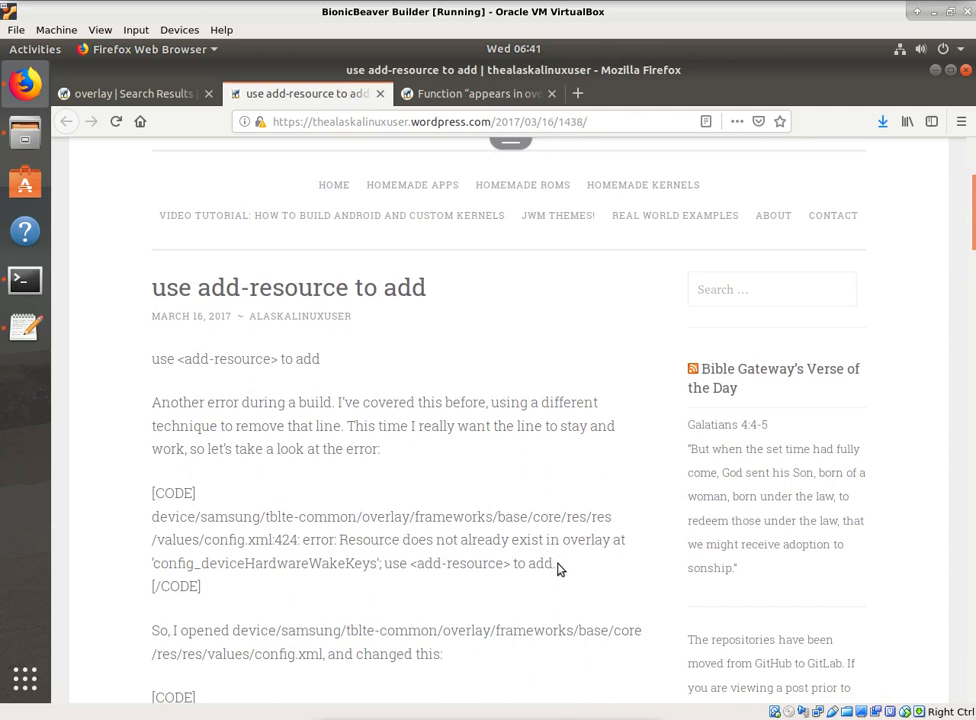
left_click_drag(337, 540, 557, 563)
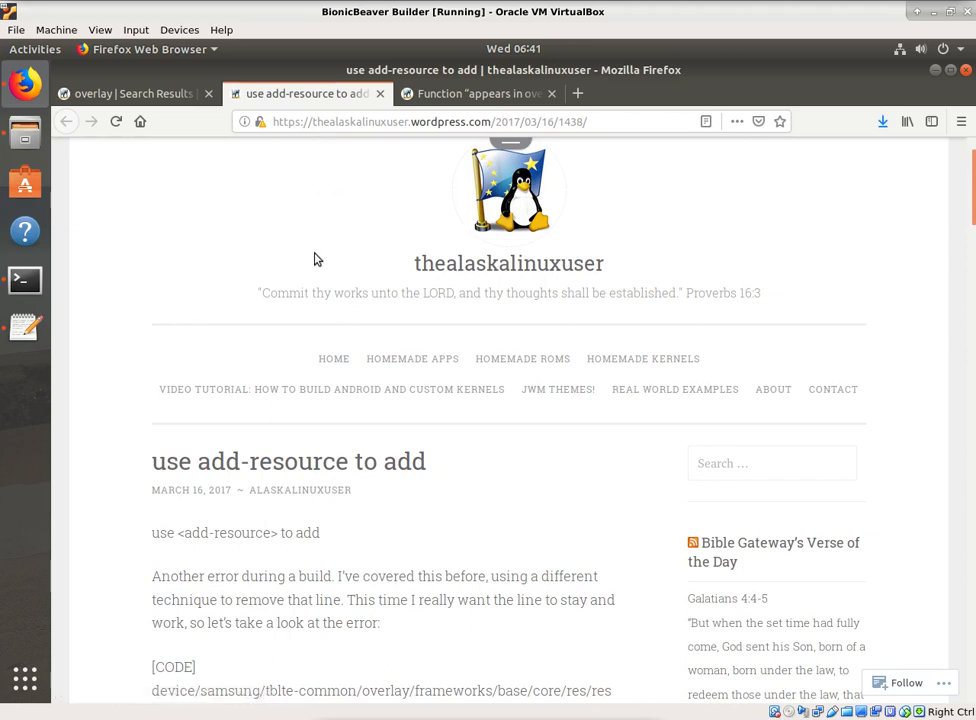
mouse_move(151, 93)
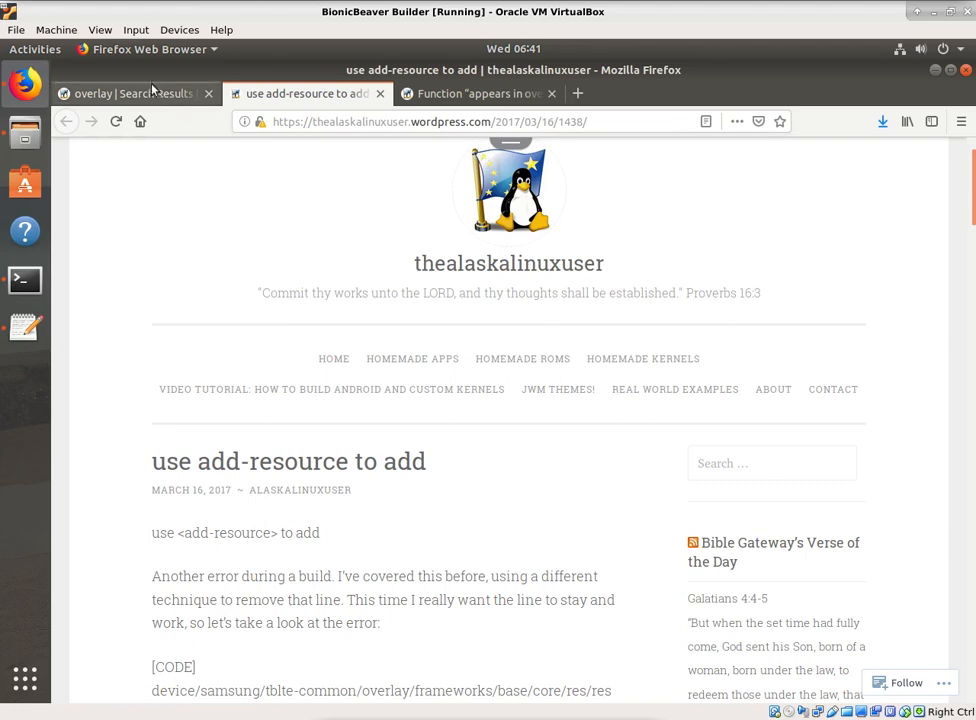
left_click(130, 93)
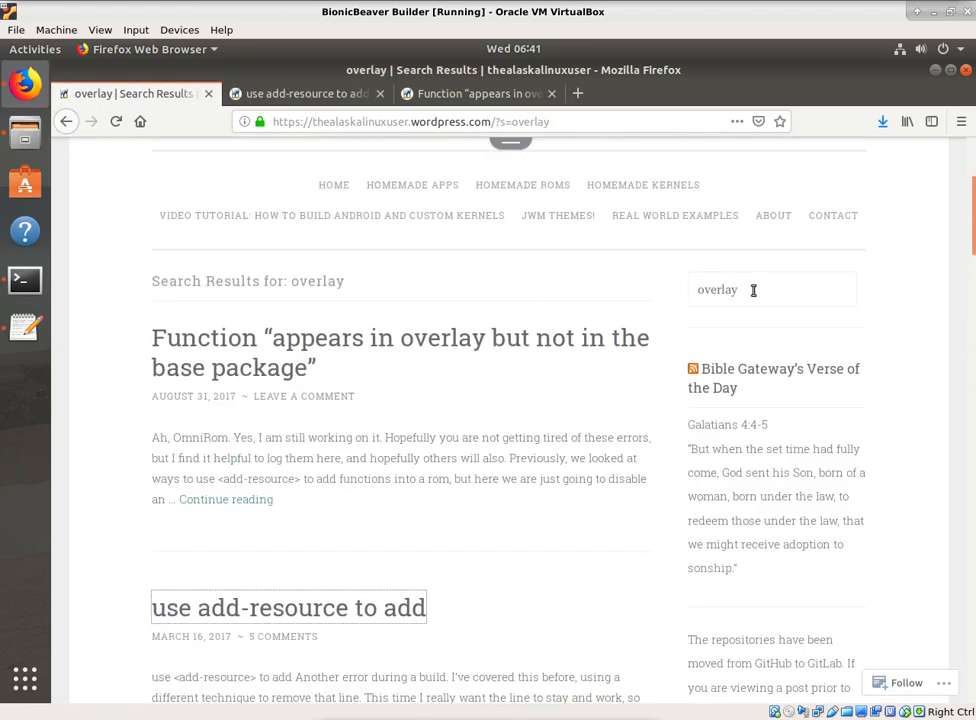
scroll("down", 3)
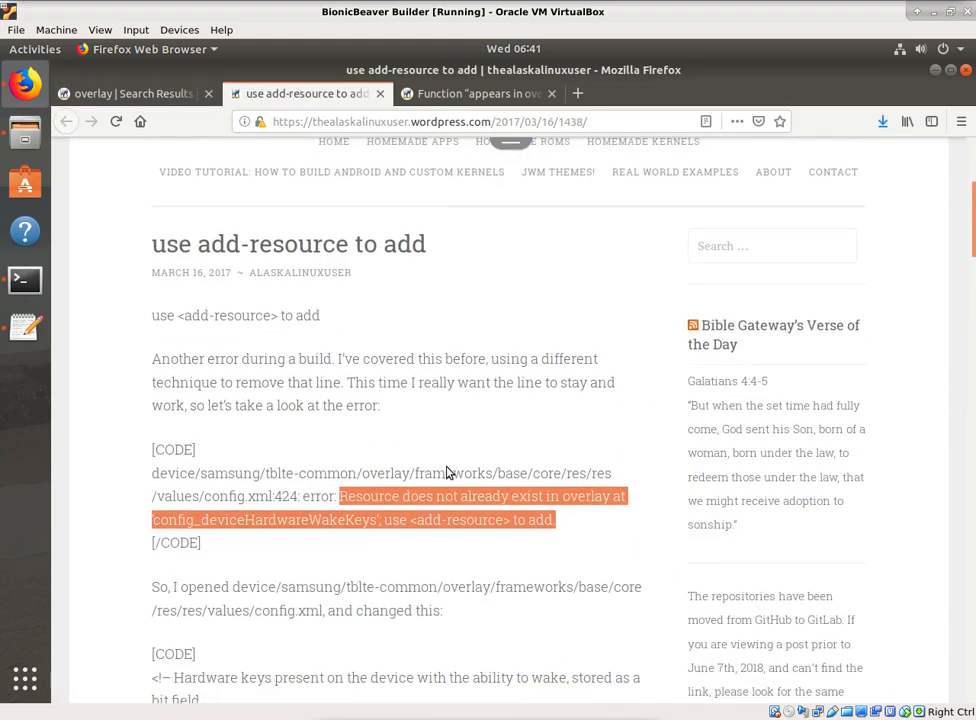
scroll("down", 3)
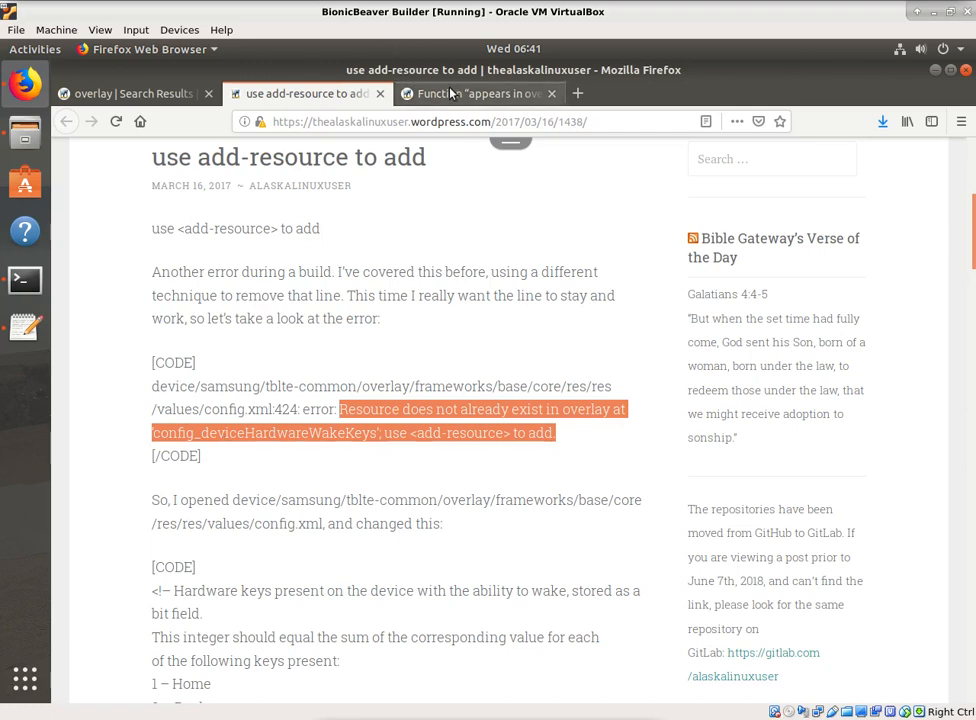
left_click(478, 93)
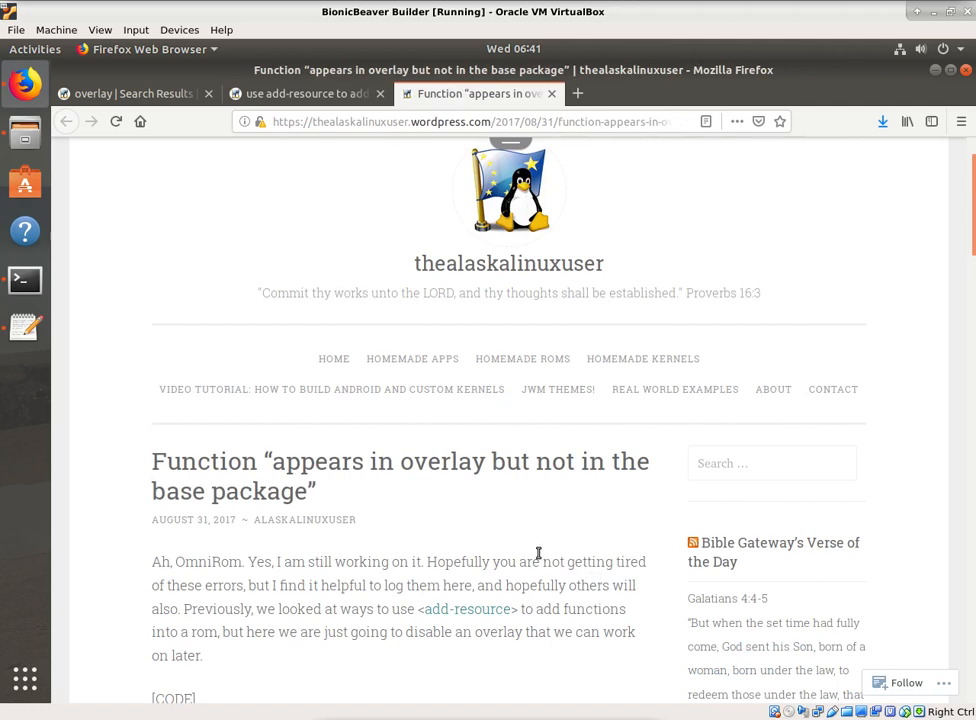
mouse_move(617, 579)
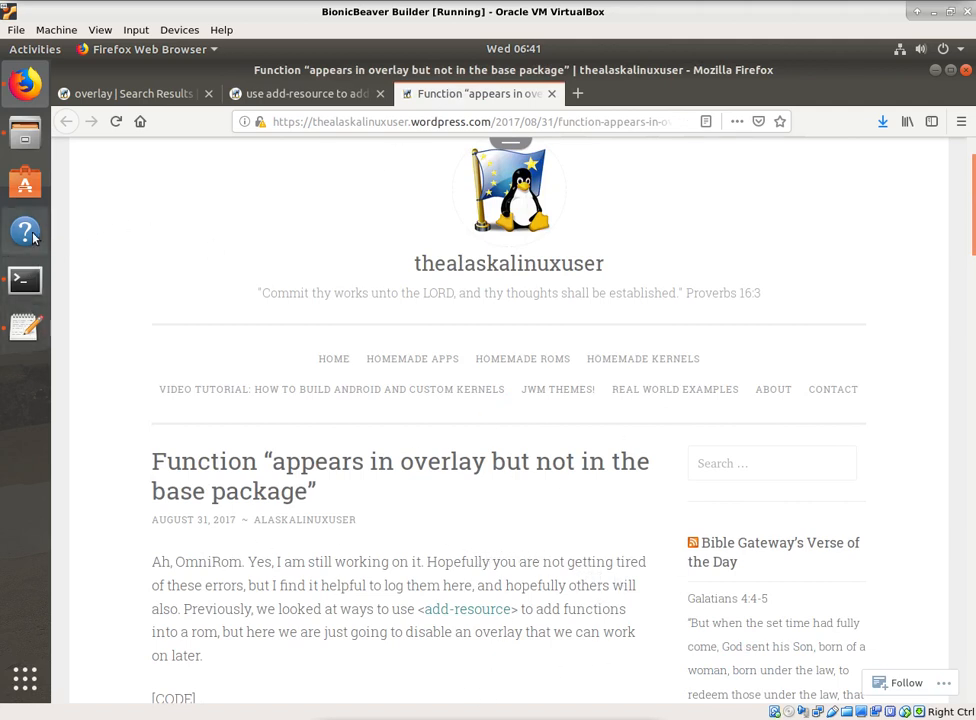
mouse_move(24, 182)
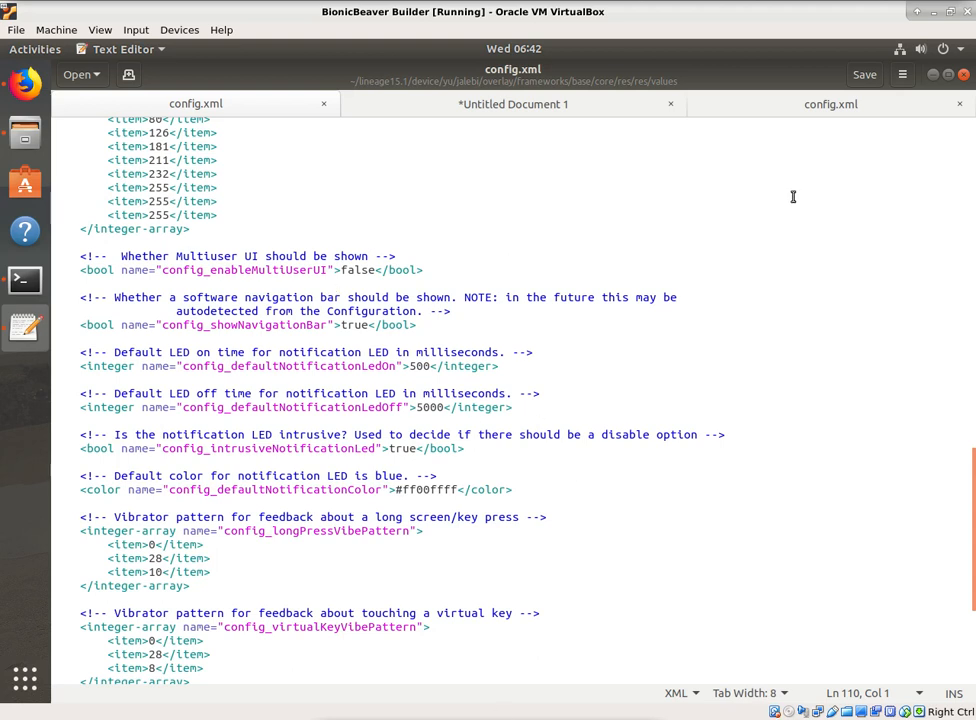
mouse_move(780, 186)
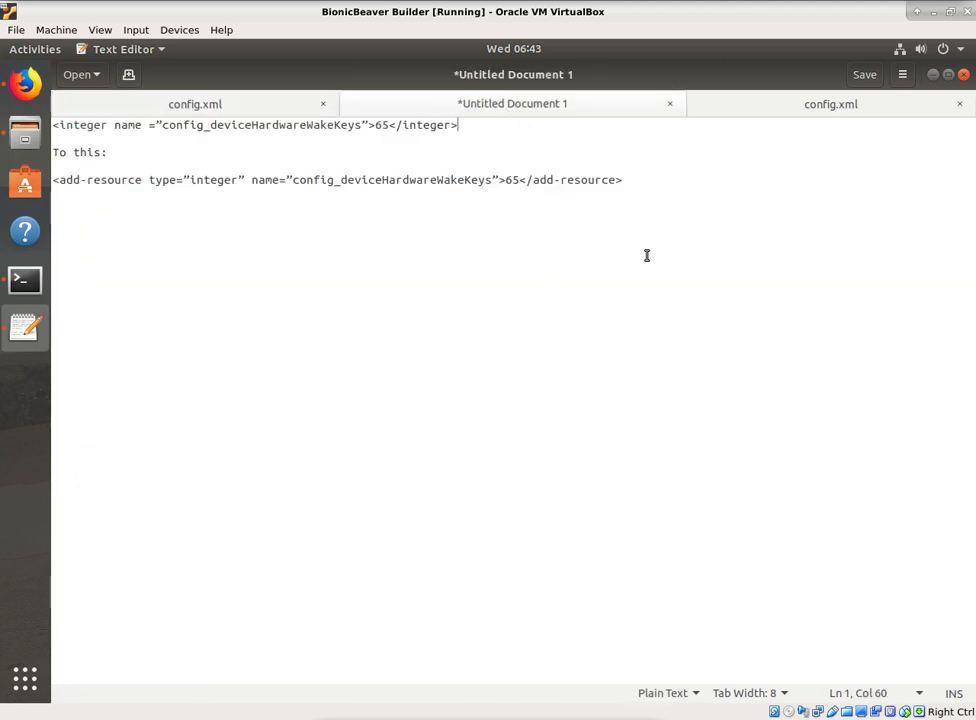
- Add the 'Default color for notification LED is blue.' comment to the scratch document
left_click(195, 103)
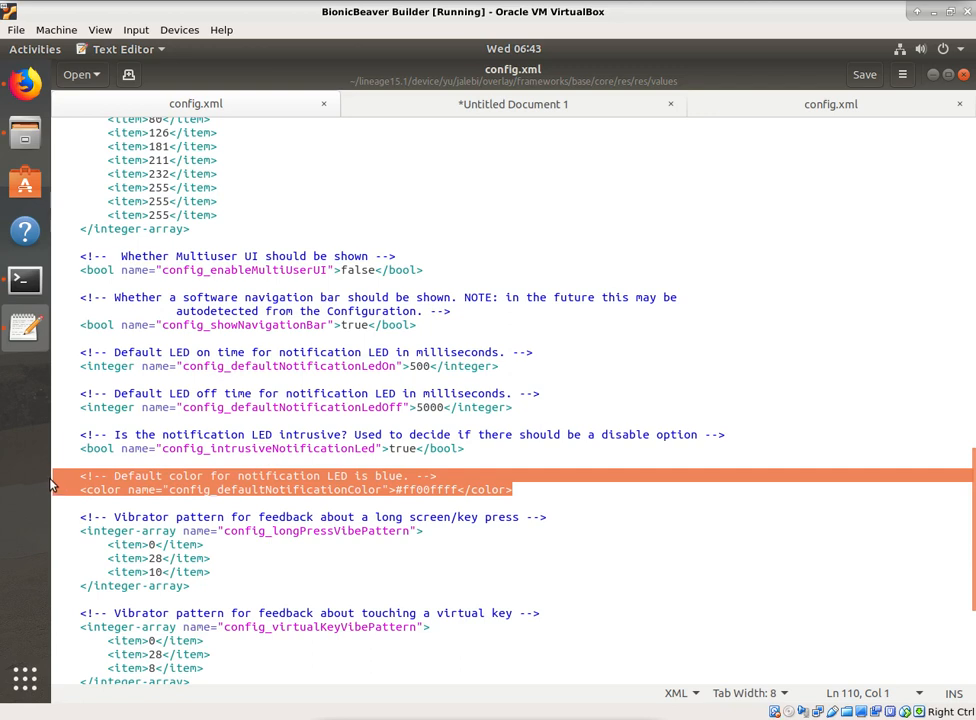
left_click(513, 103)
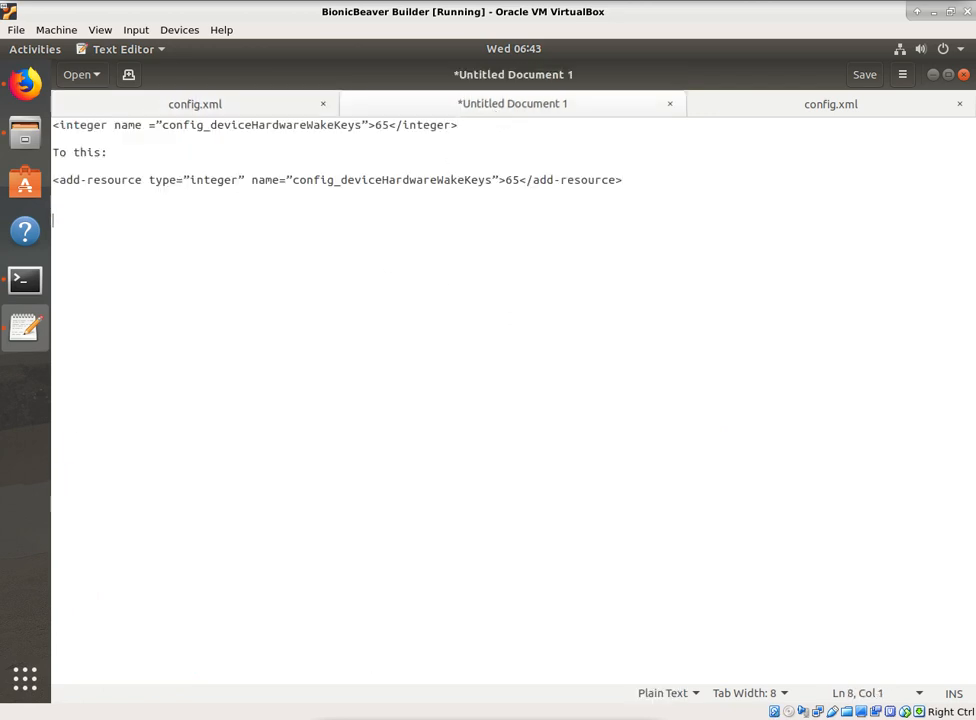
type("<!-- Default color for notification LED is blue. -->")
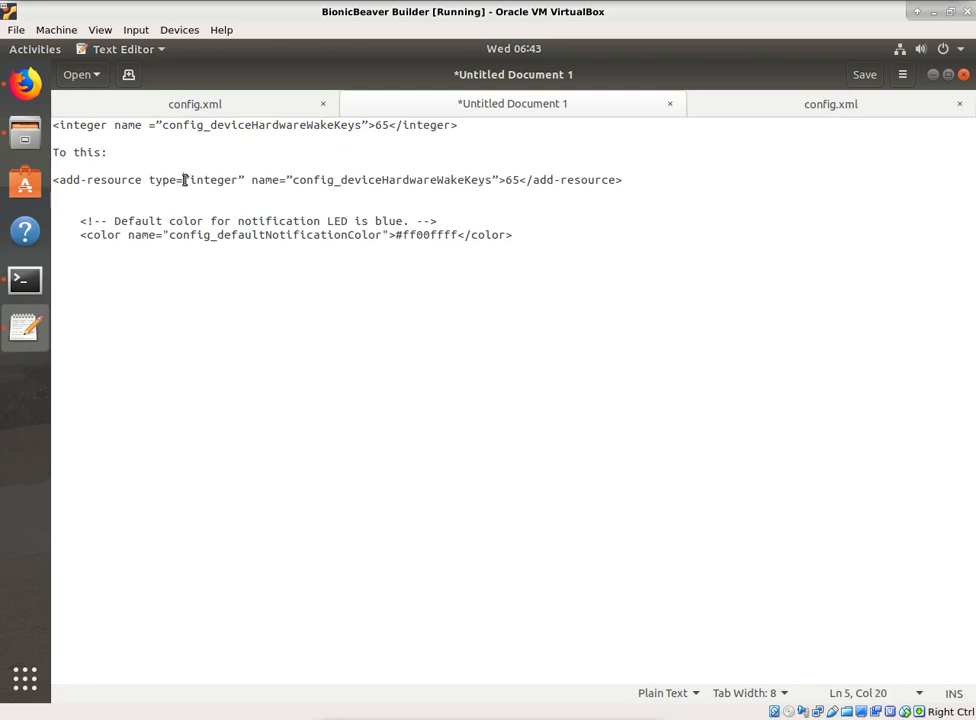
- Start the new line with <add-resource type="color"
left_click_drag(181, 179, 53, 179)
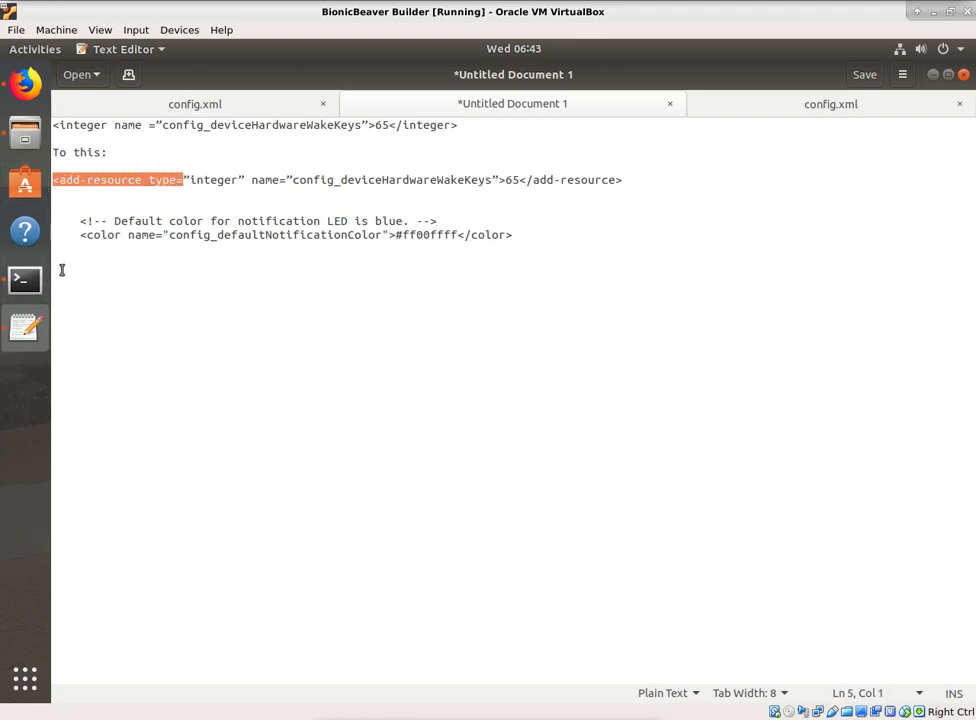
type("<add-resource type=")
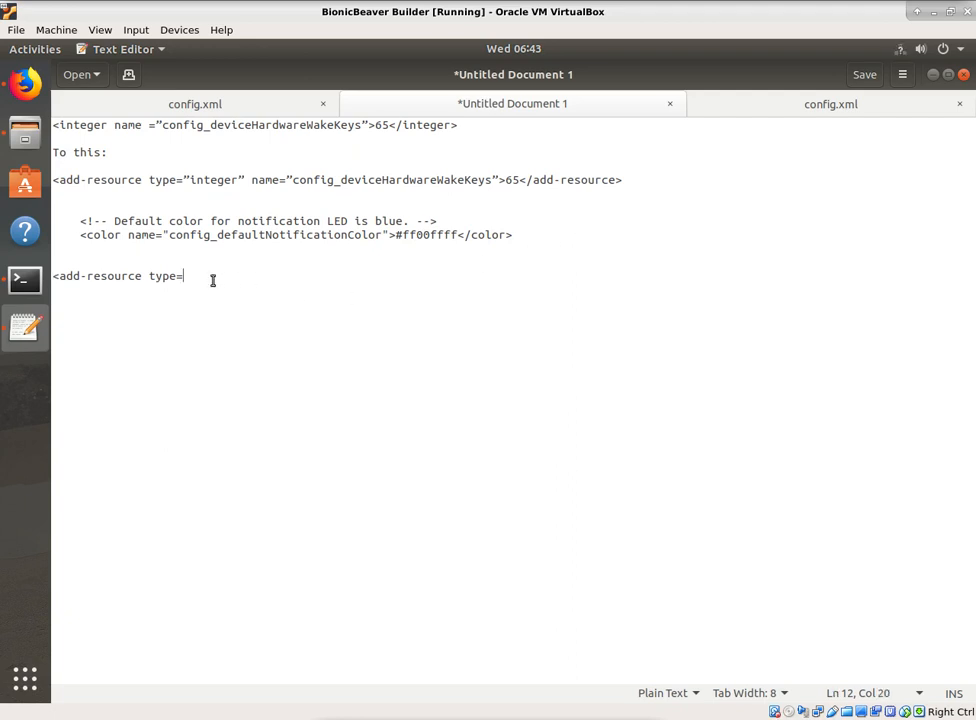
type("\"")
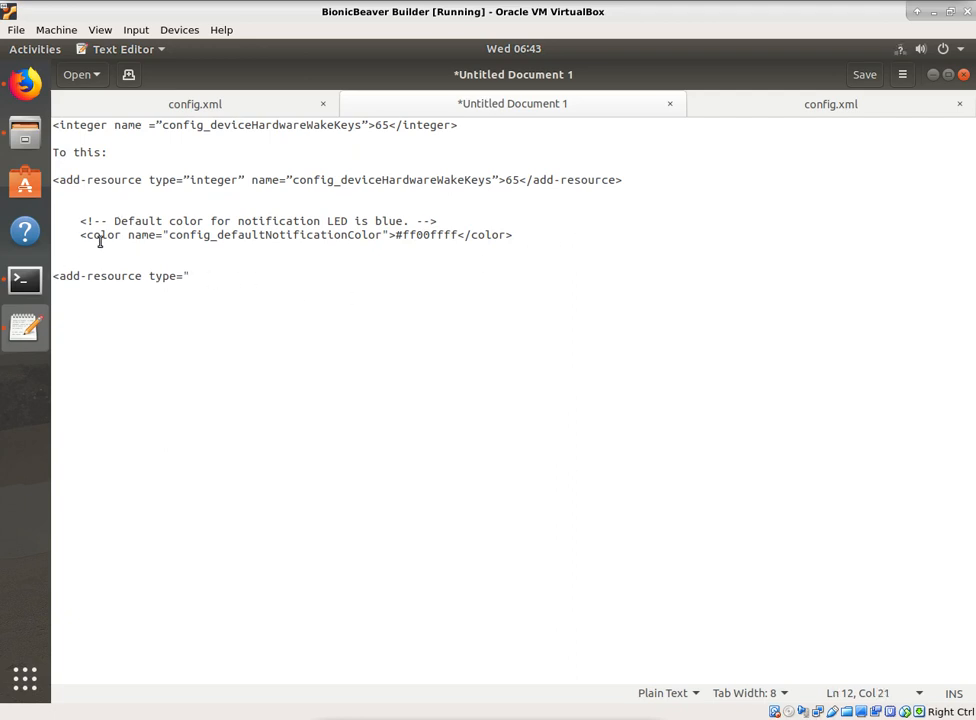
double_click(489, 235)
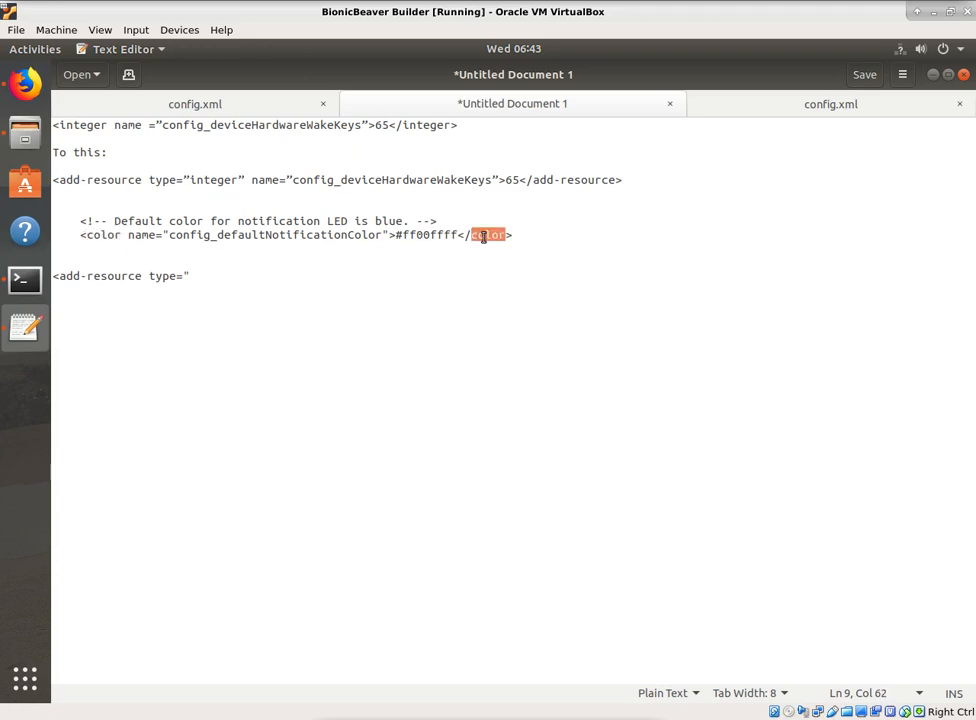
mouse_move(260, 262)
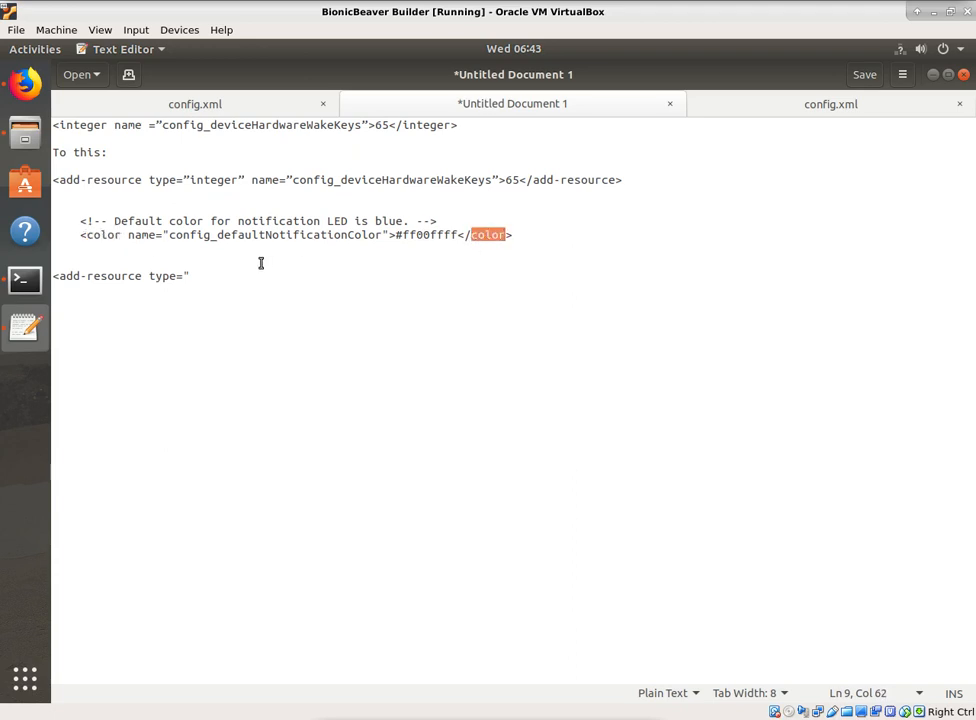
type("color\"")
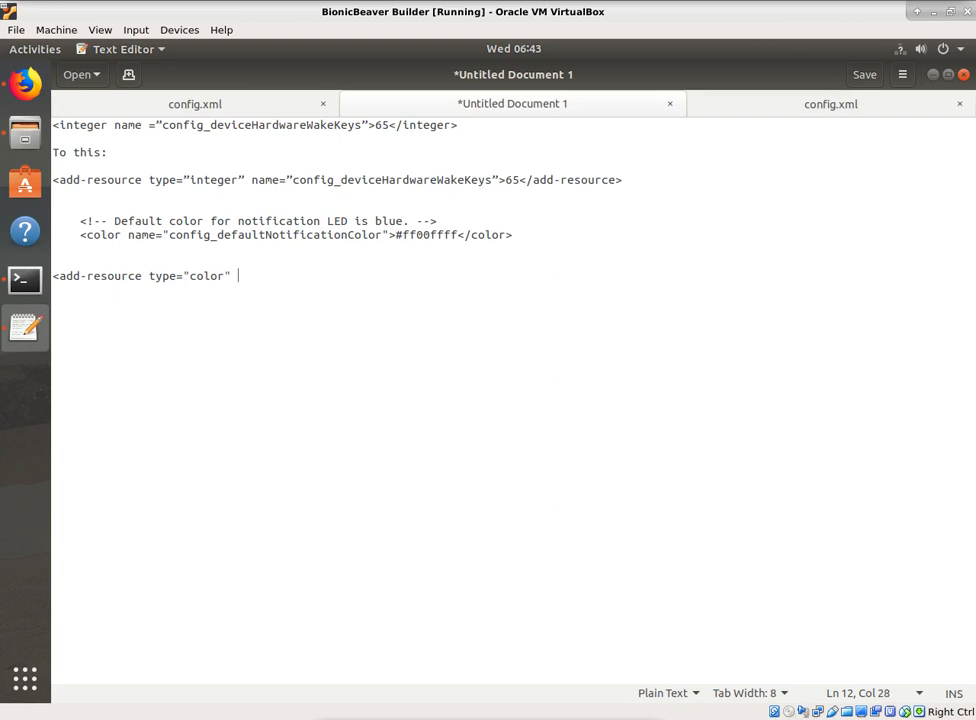
- Add name="config_defaultNotificationColor"> and select the example's closing </add-resource> tag
type("n")
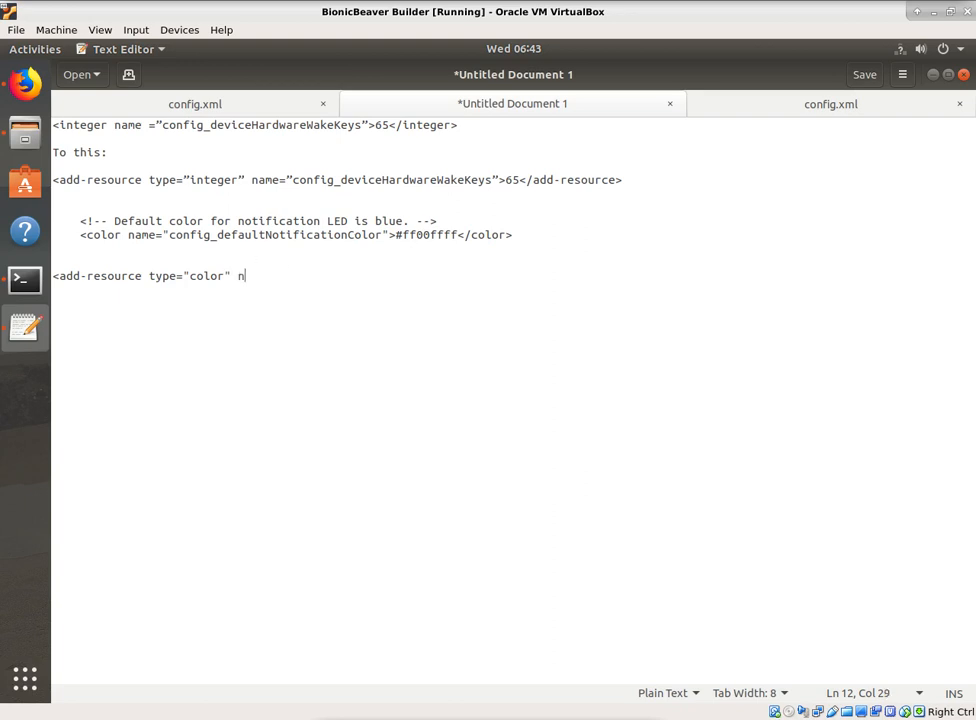
type("ame=")
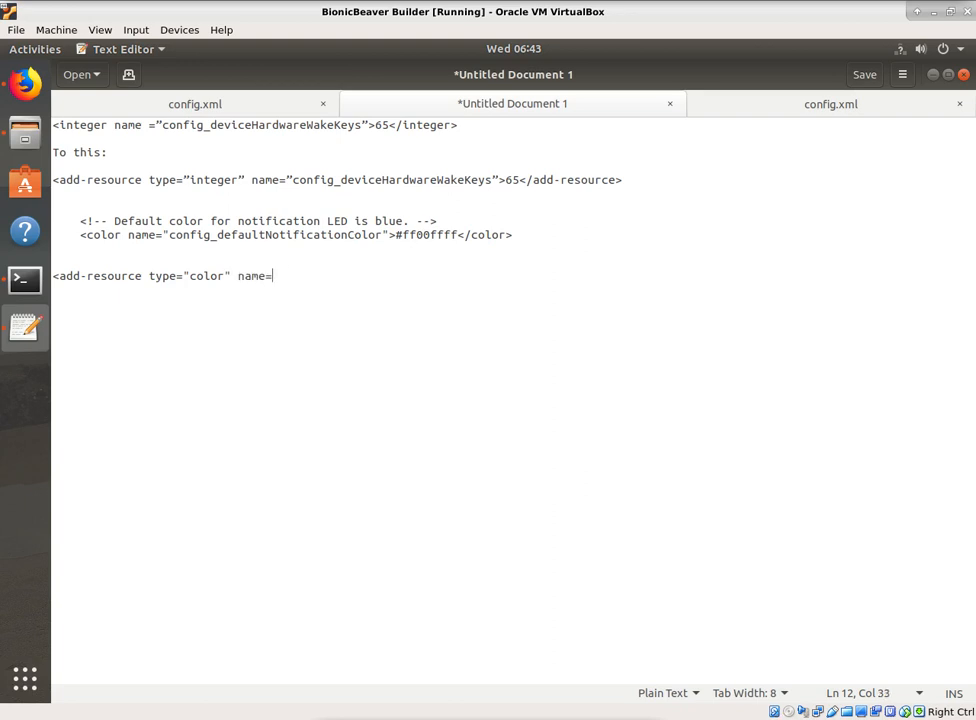
type("\"")
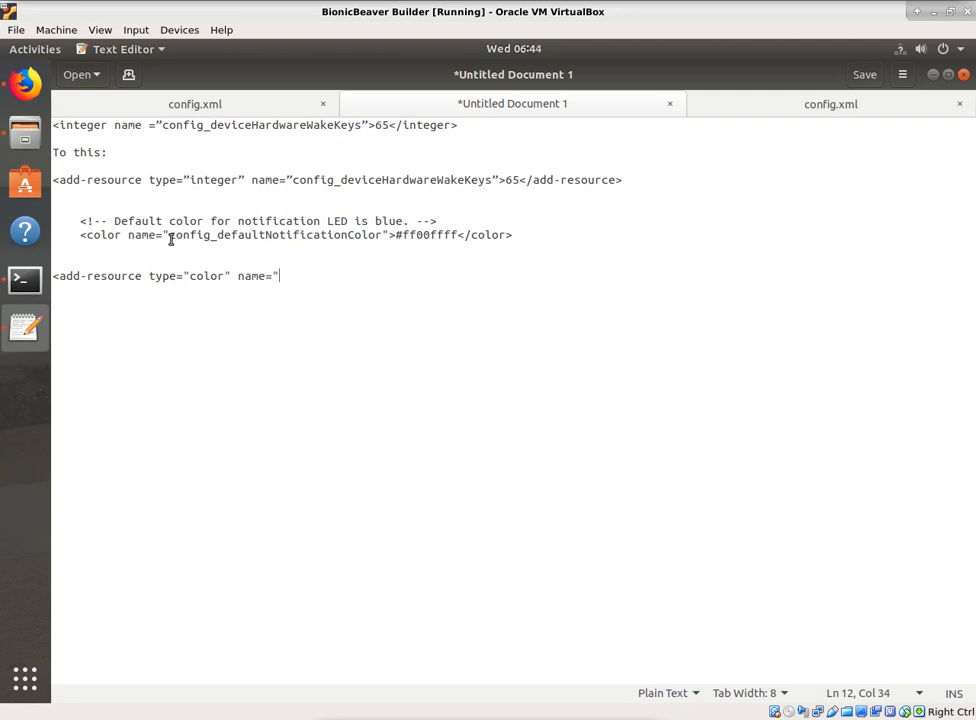
double_click(275, 235)
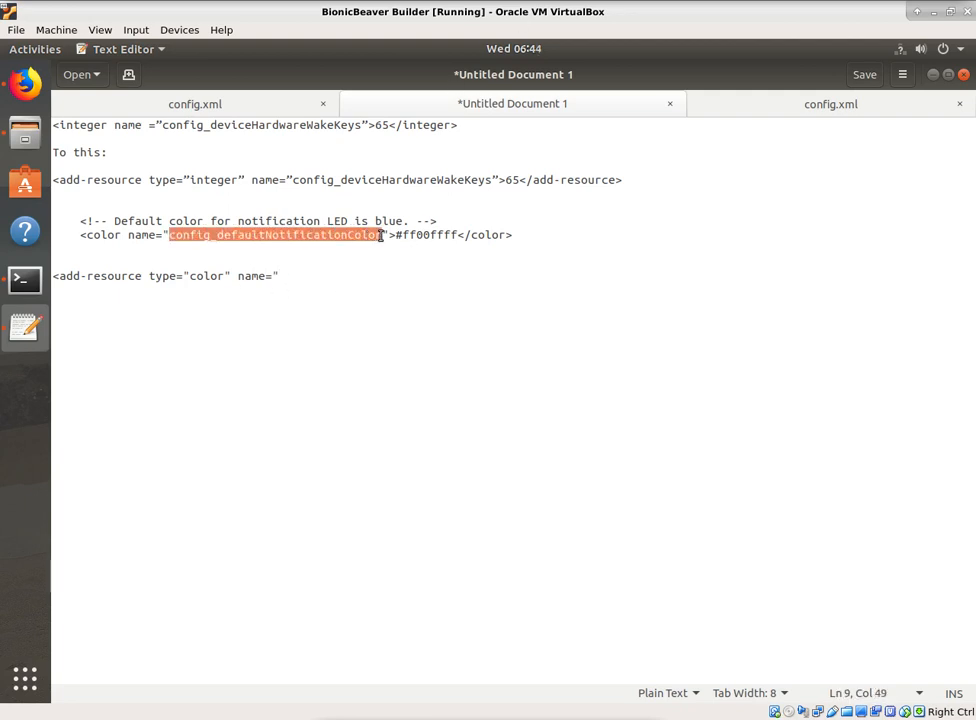
type("config_defaultNotificationColor")
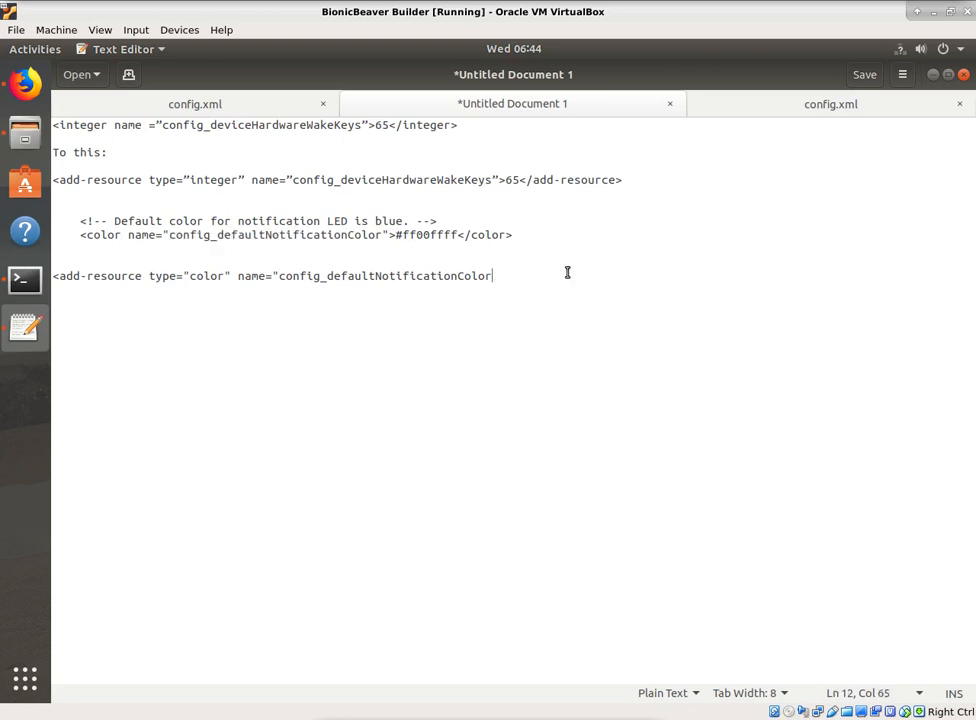
type("\"")
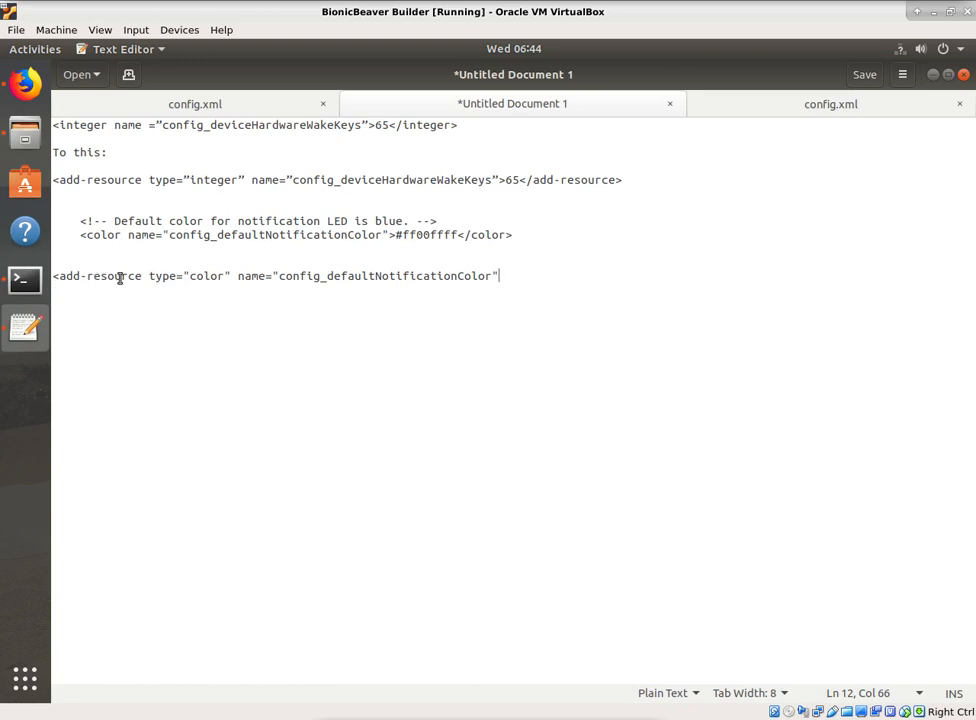
mouse_move(328, 288)
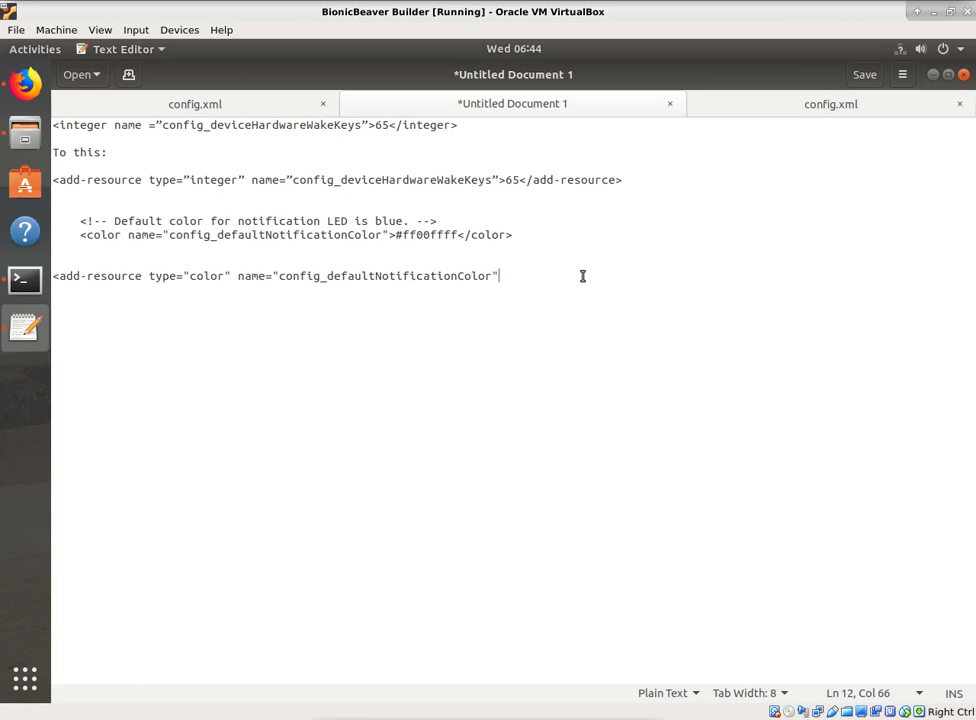
type(">#ff00ffff")
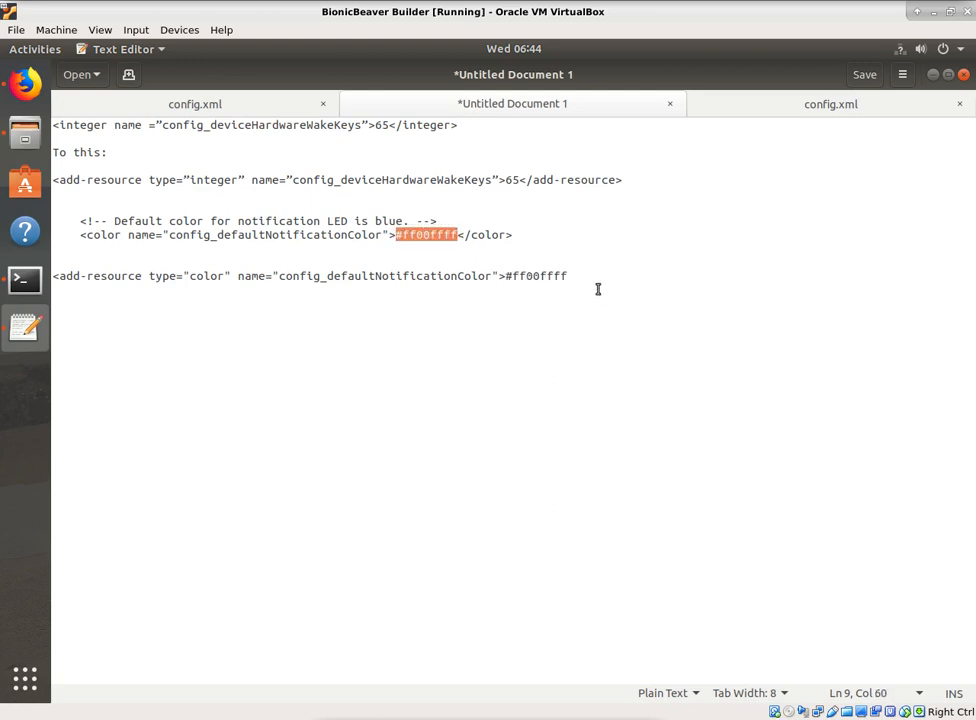
left_click(567, 275)
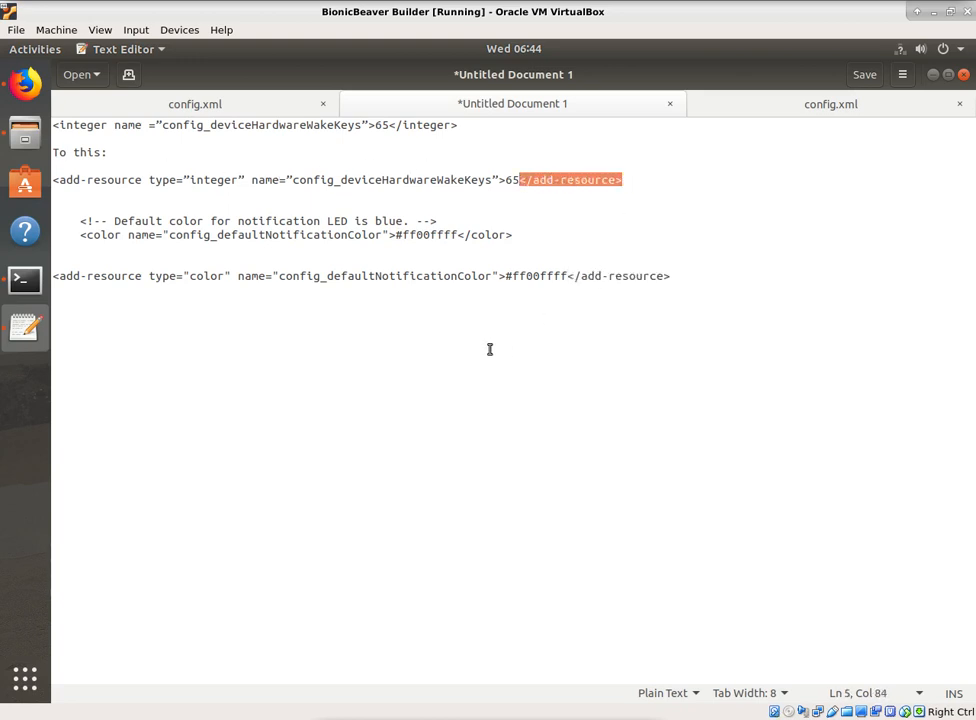
mouse_move(206, 373)
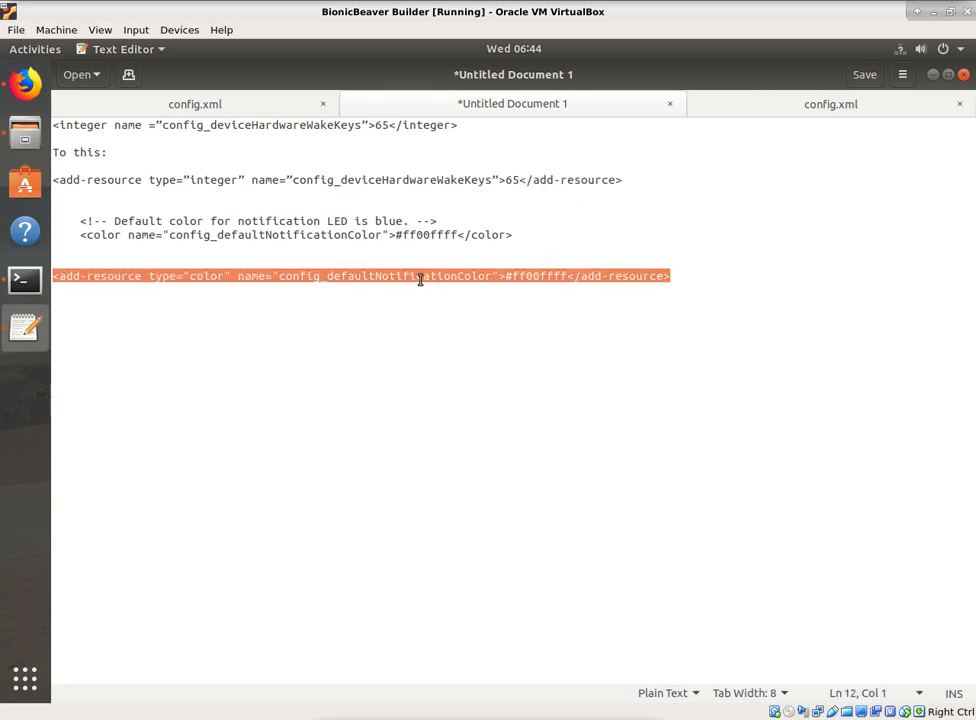
left_click(195, 104)
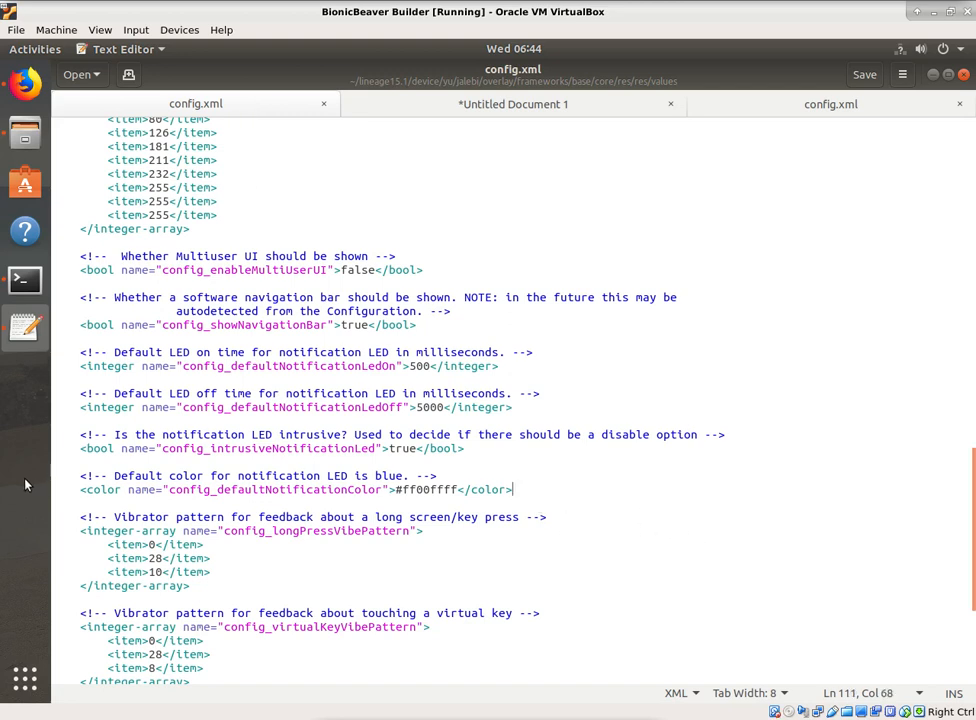
mouse_move(357, 495)
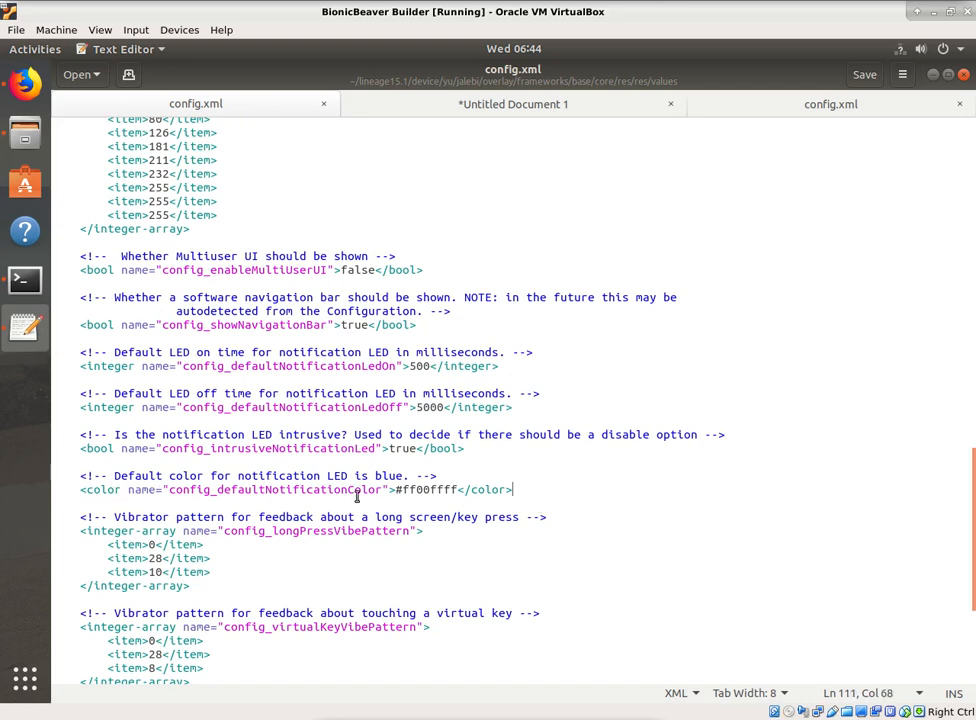
left_click(513, 103)
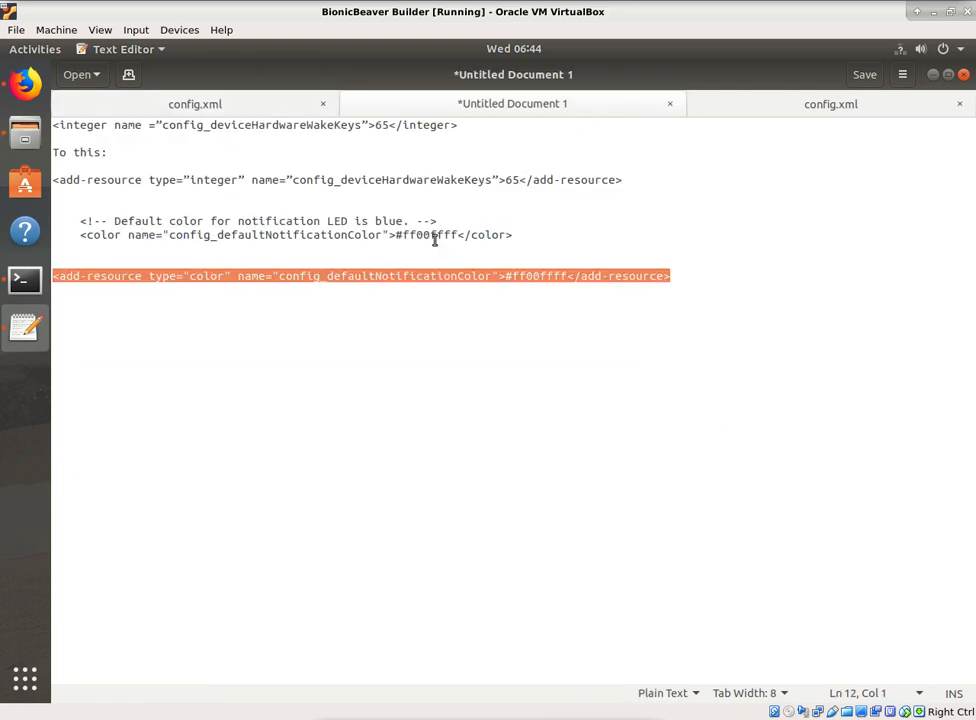
left_click(670, 276)
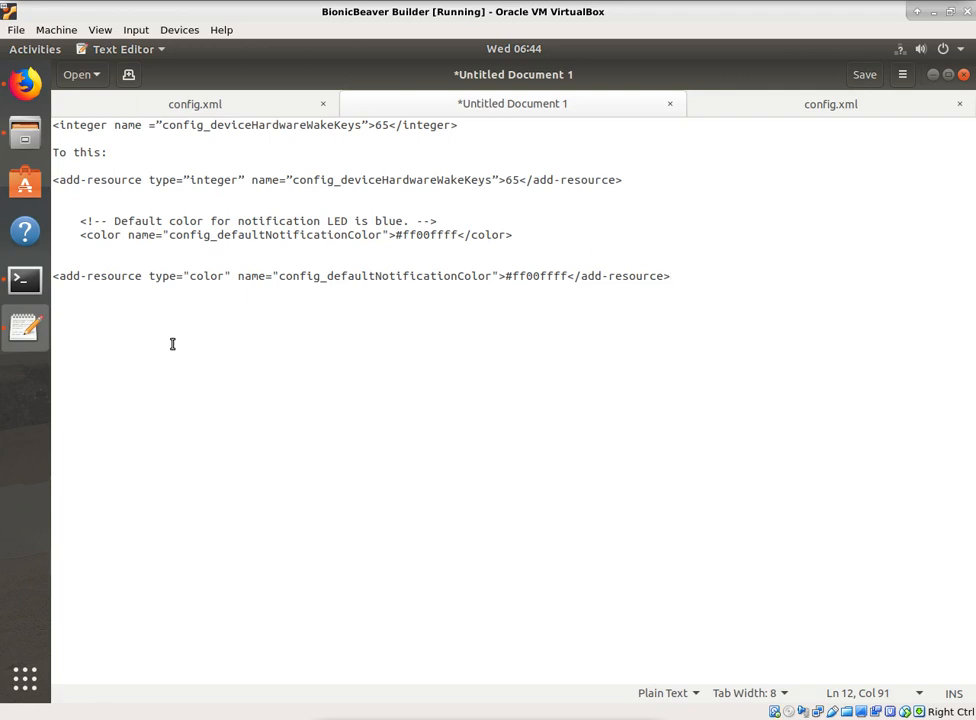
- Select the new add-resource line and switch back to the overlay config.xml tab
left_click(671, 276)
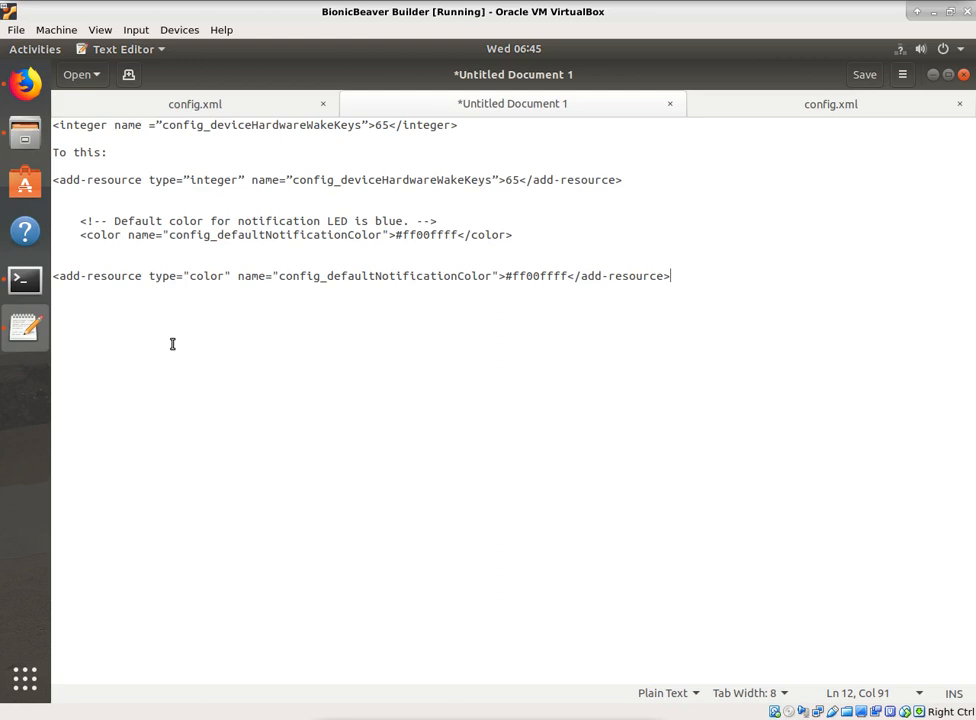
mouse_move(316, 386)
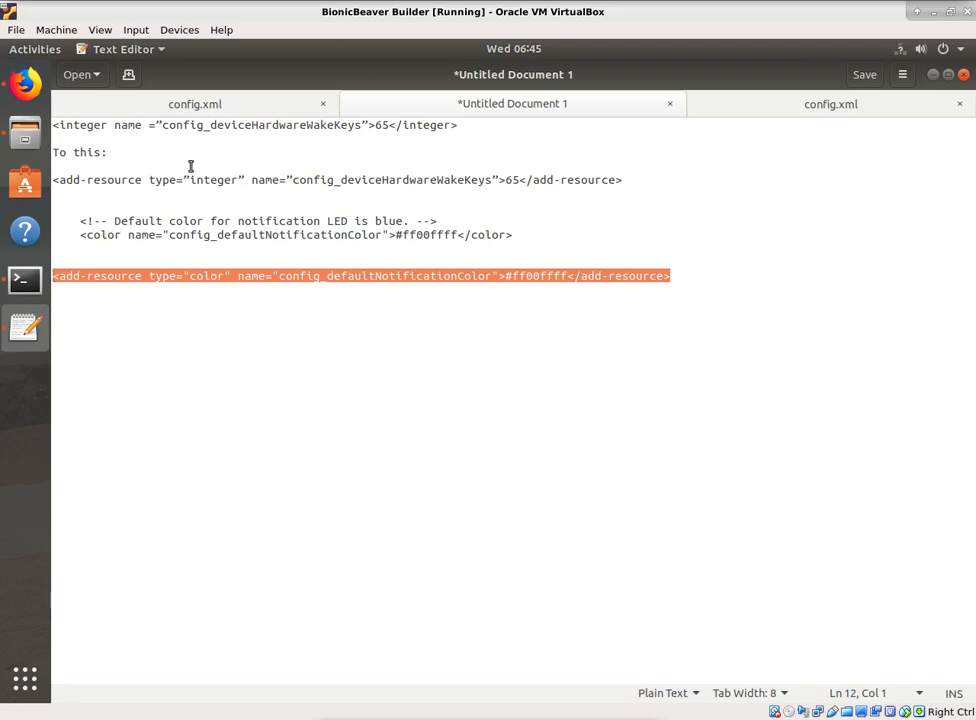
left_click(194, 103)
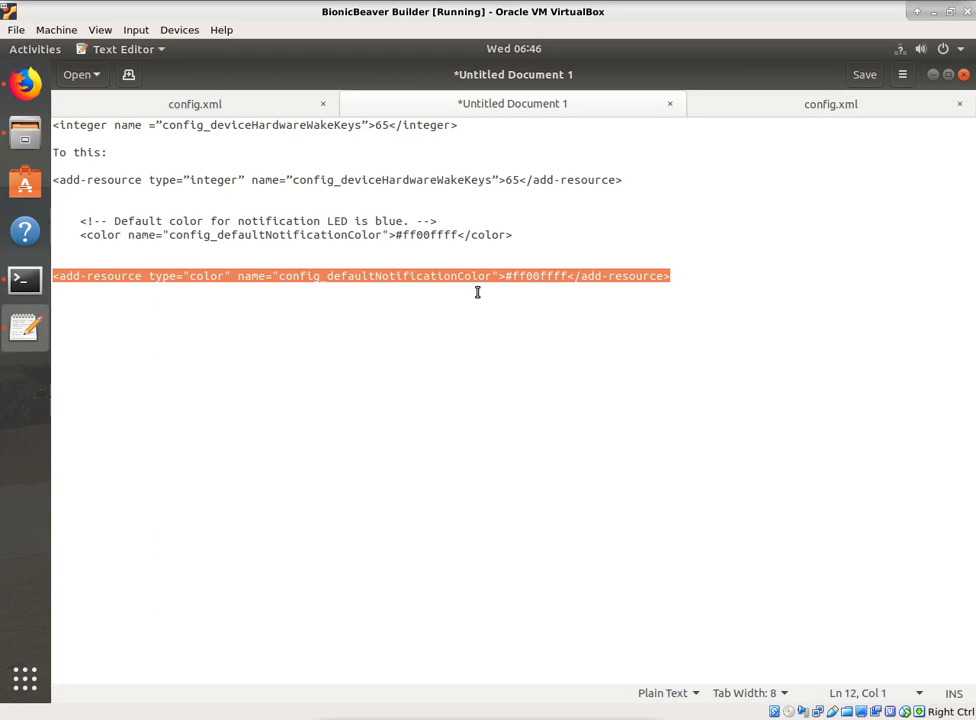
left_click(195, 104)
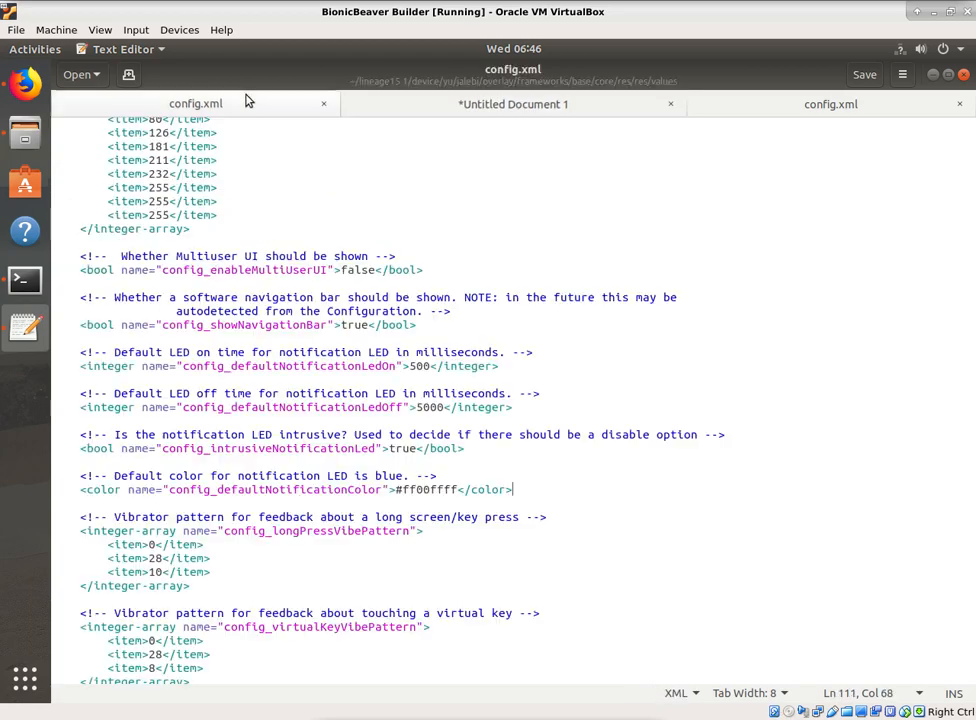